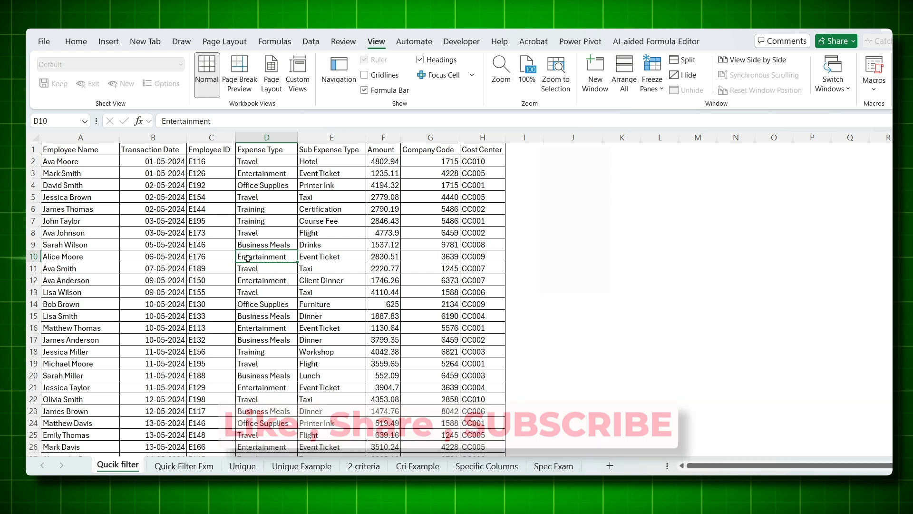
# Step: Clear the header filters and start a =FILTER formula in empty cell L1
pyautogui.click(211, 208)
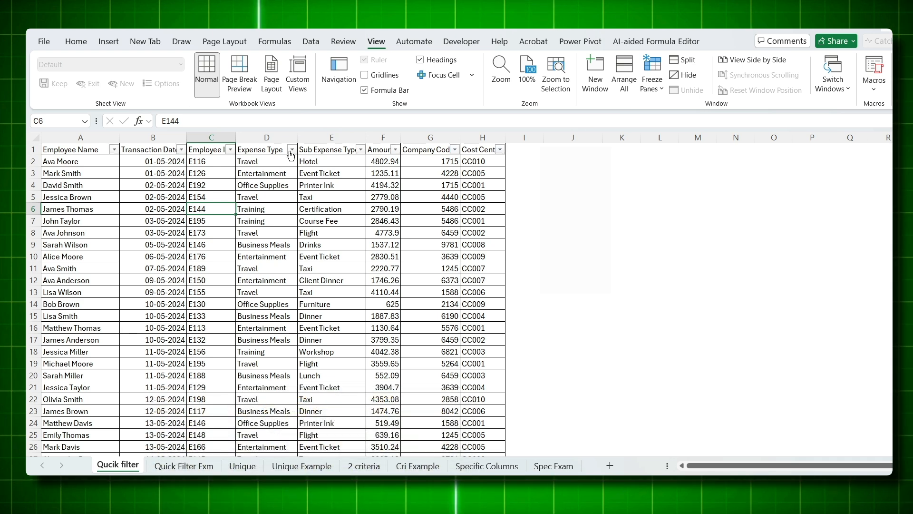
pyautogui.click(291, 149)
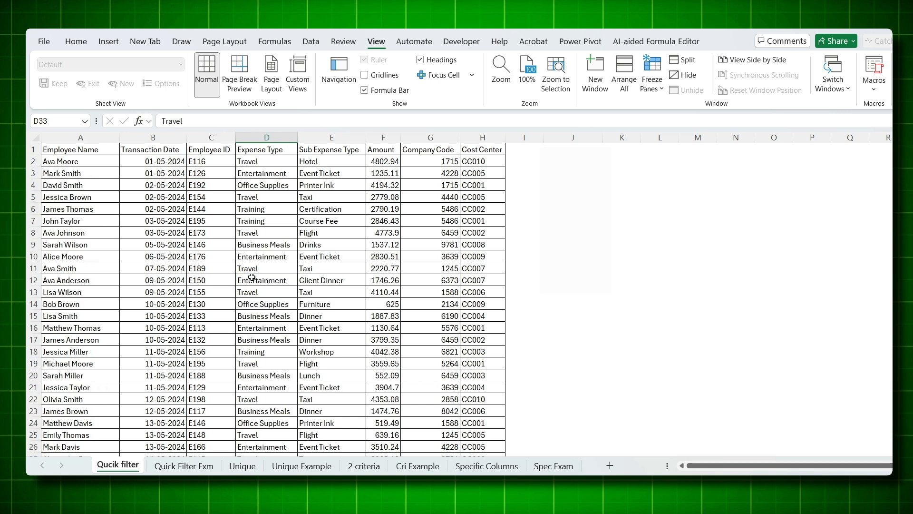
pyautogui.click(659, 149)
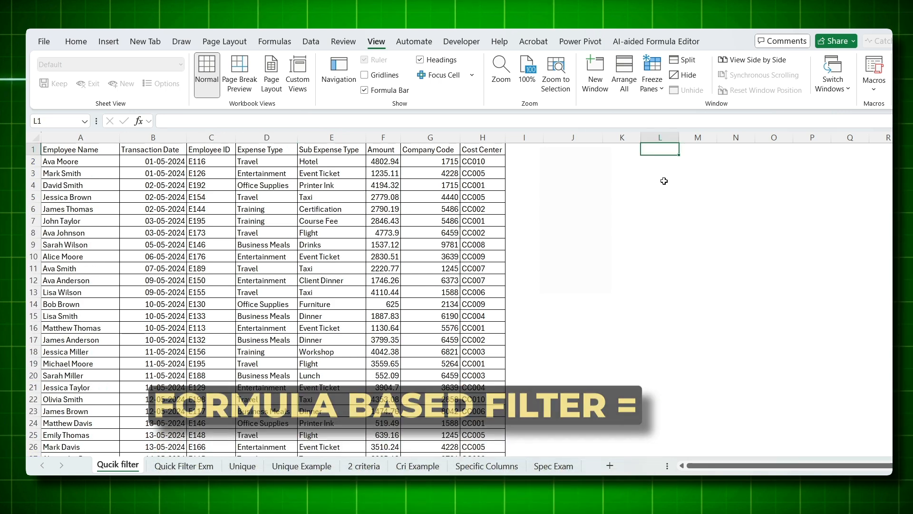
pyautogui.write('=filter')
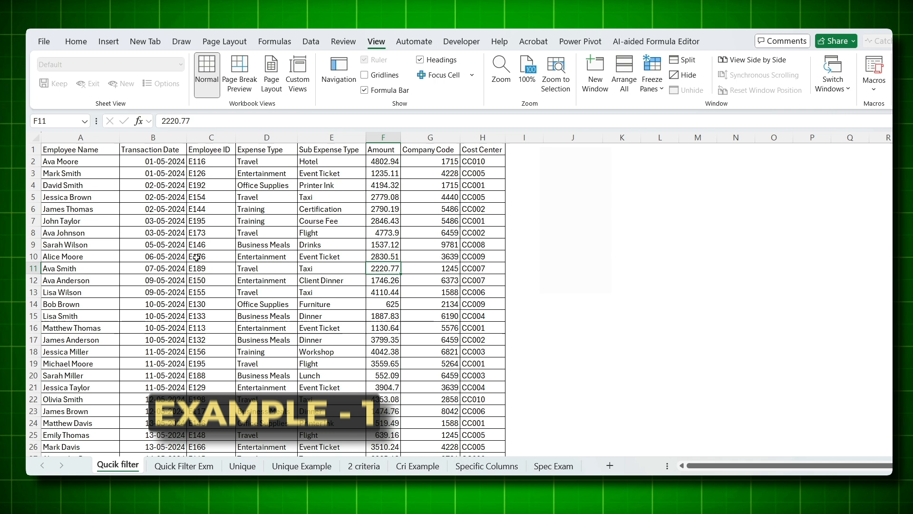
# Step: Filter the expense table headers to show only company codes 1715 and 3855
pyautogui.click(210, 292)
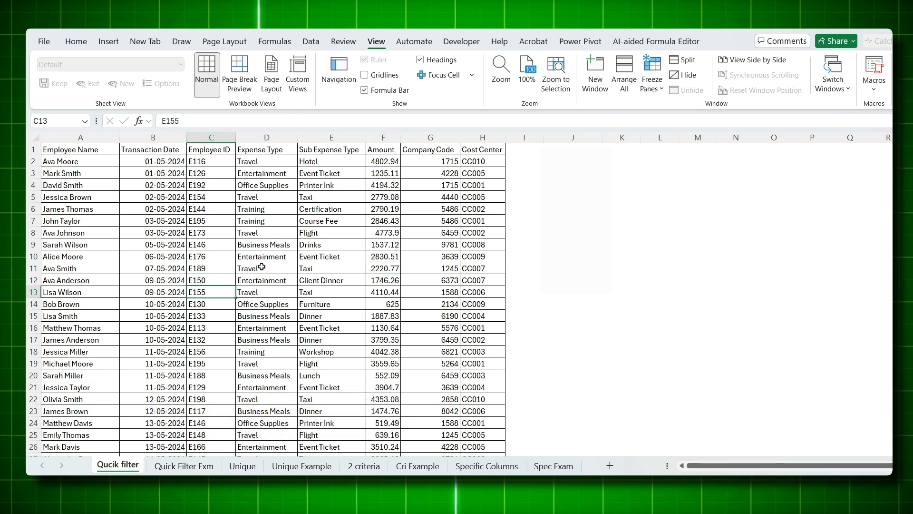
pyautogui.click(265, 268)
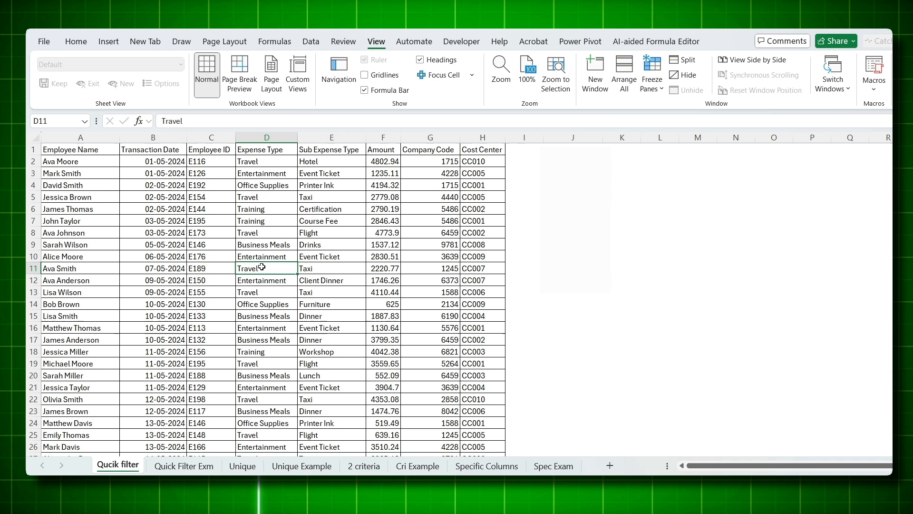
pyautogui.click(310, 41)
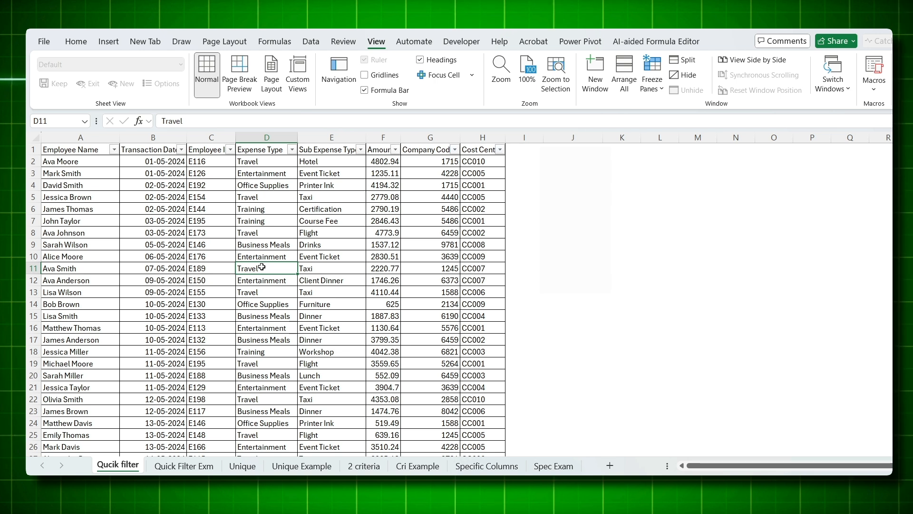
pyautogui.moveTo(333, 209)
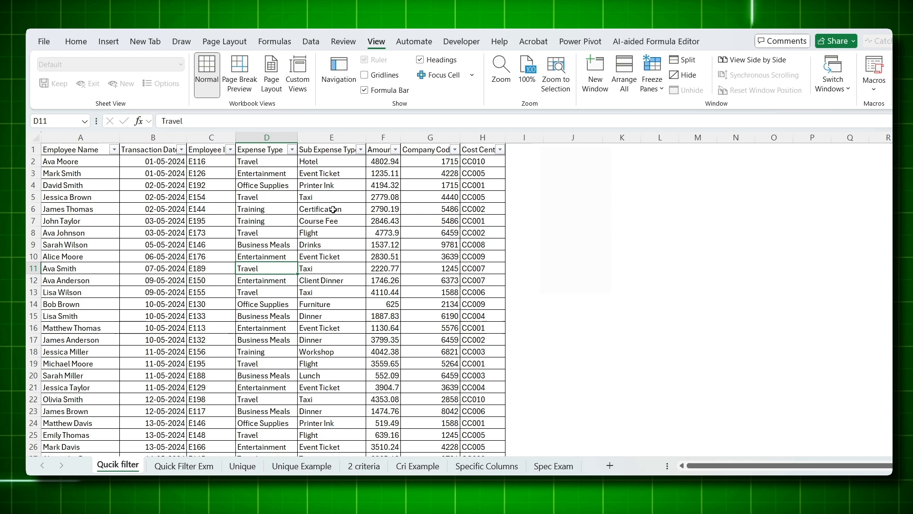
pyautogui.click(452, 149)
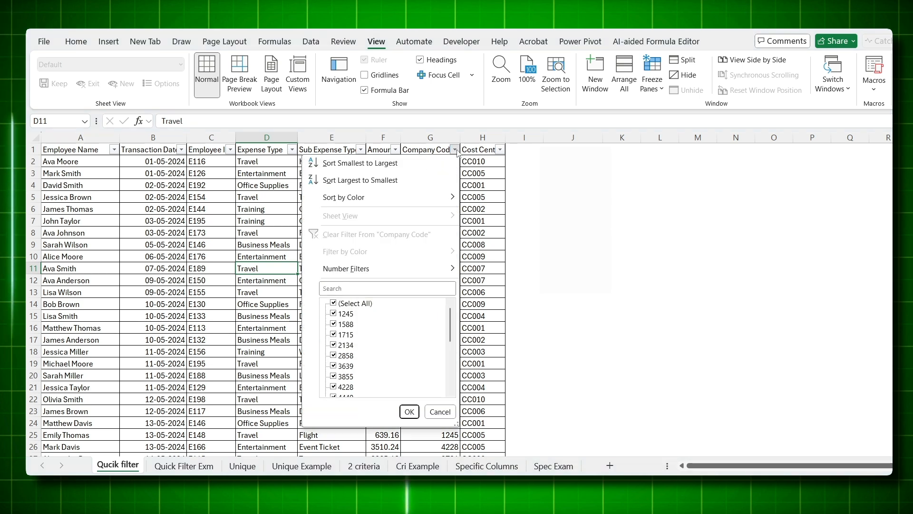
pyautogui.click(333, 303)
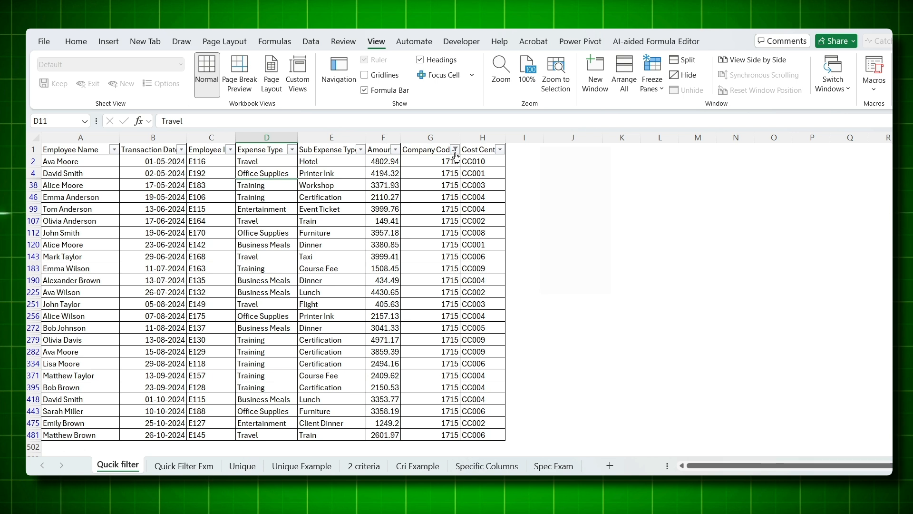
pyautogui.click(455, 150)
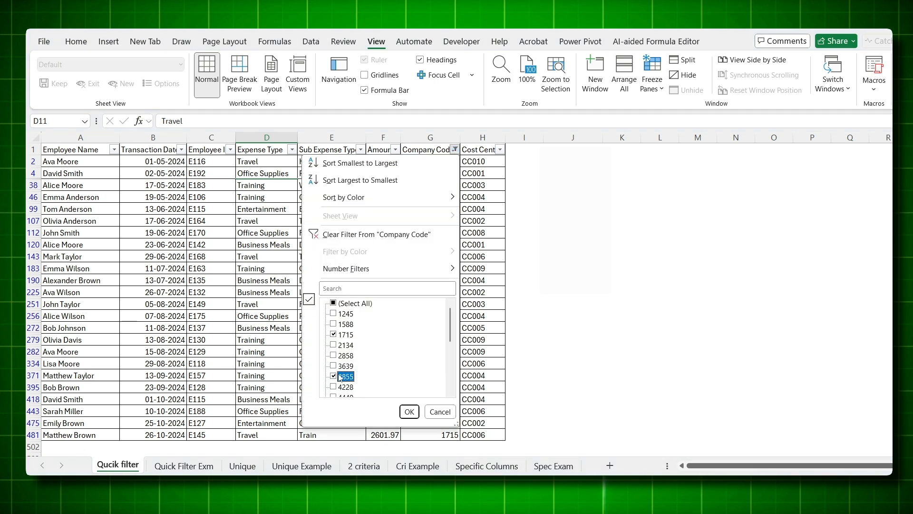
pyautogui.click(333, 365)
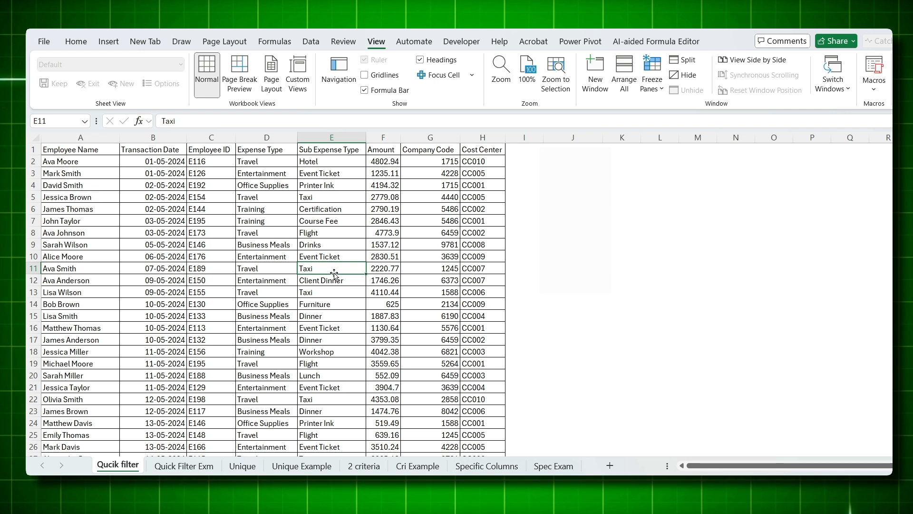
# Step: Head the J-column code list with the Company Code heading copied from G1, then go to Quick Filter Exm
pyautogui.click(572, 160)
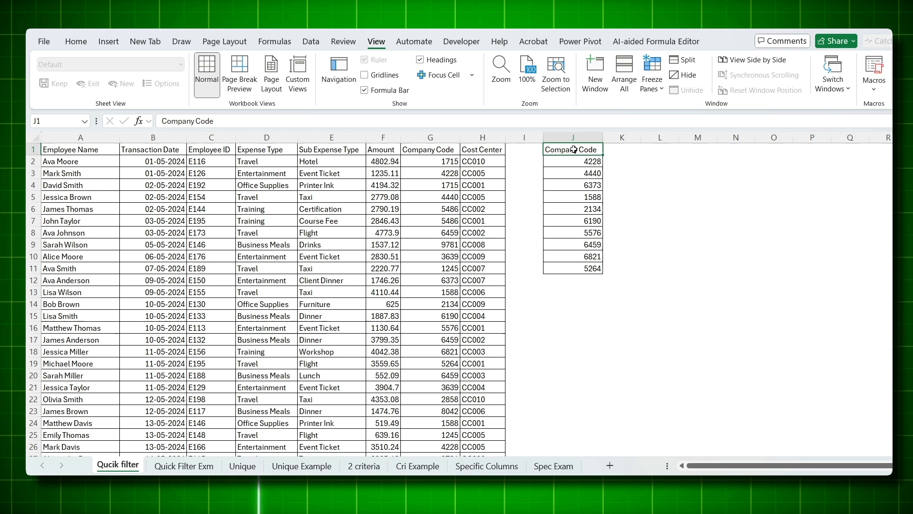
pyautogui.click(430, 150)
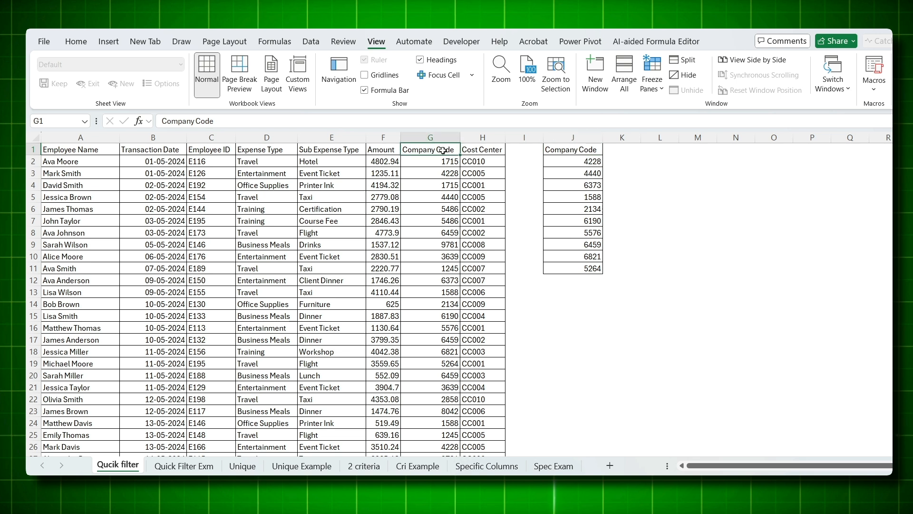
pyautogui.click(572, 149)
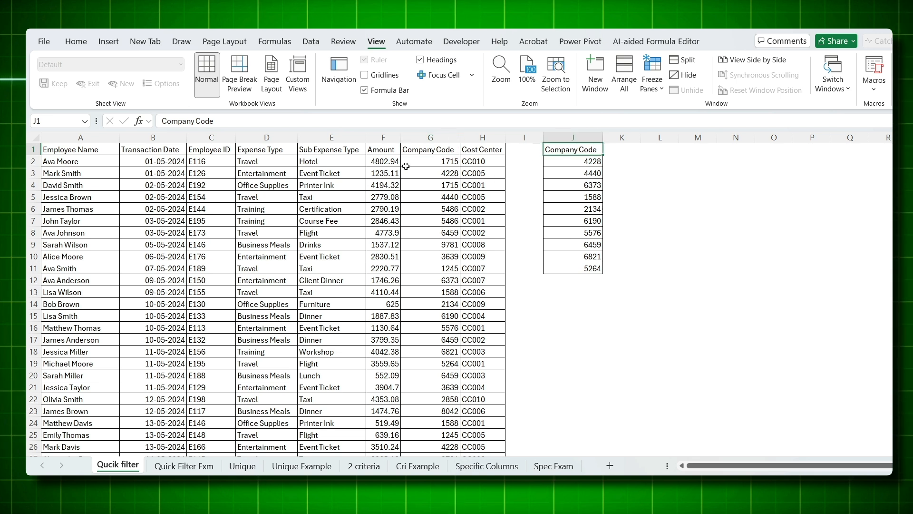
pyautogui.click(430, 149)
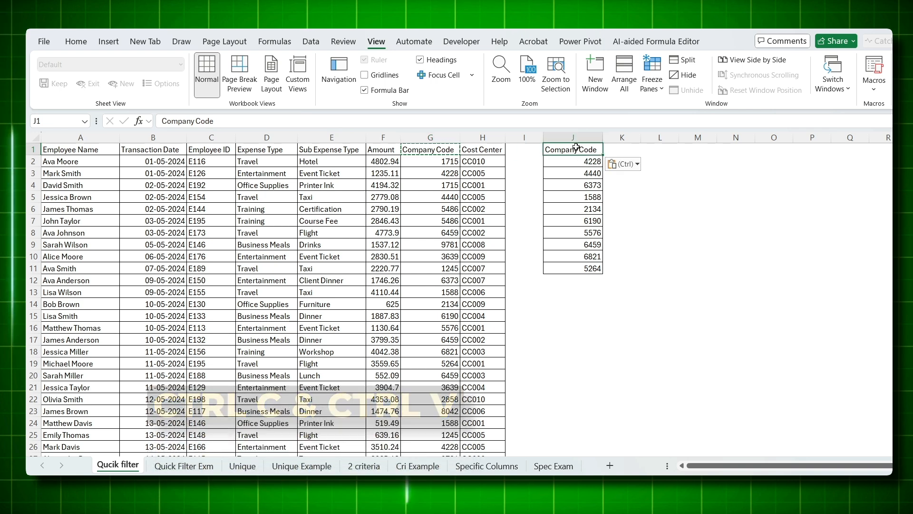
pyautogui.click(183, 465)
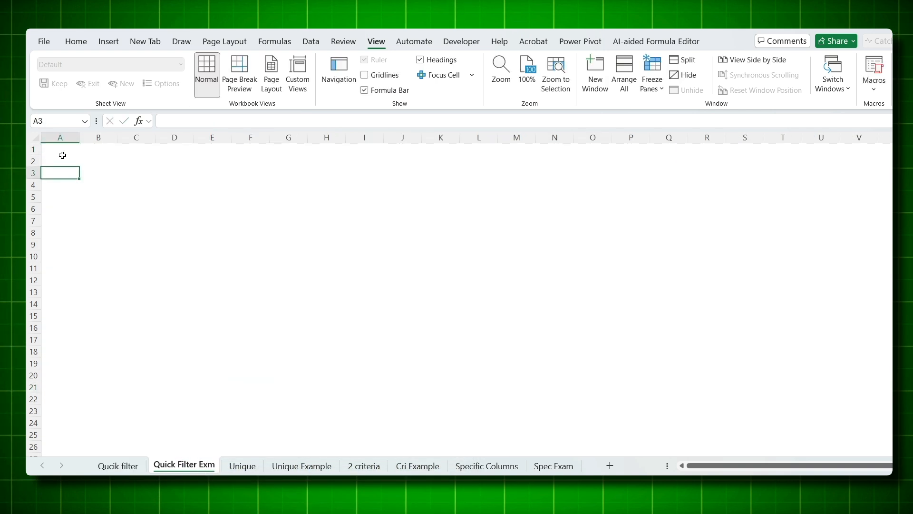
# Step: Advanced-filter list A1:H501 with criteria J1:J11, copying matching rows to Quick Filter Exm A1
pyautogui.click(310, 41)
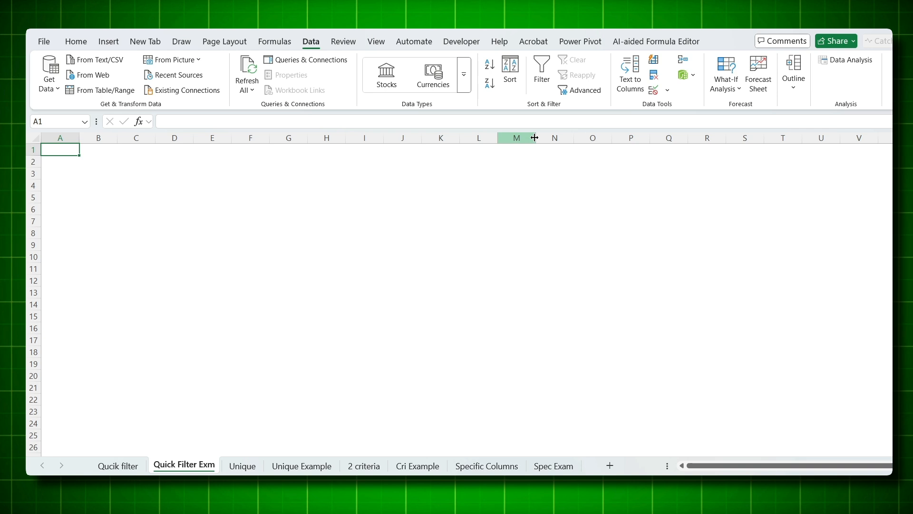
pyautogui.click(584, 90)
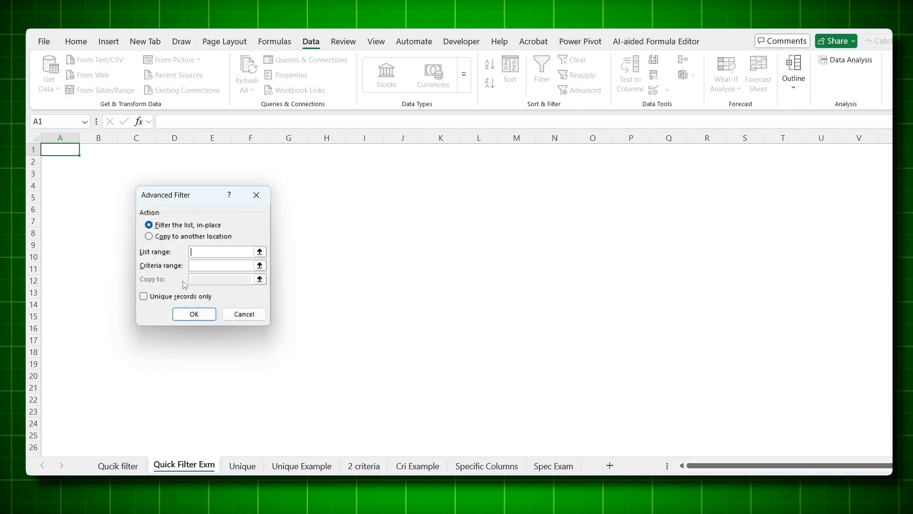
pyautogui.click(149, 236)
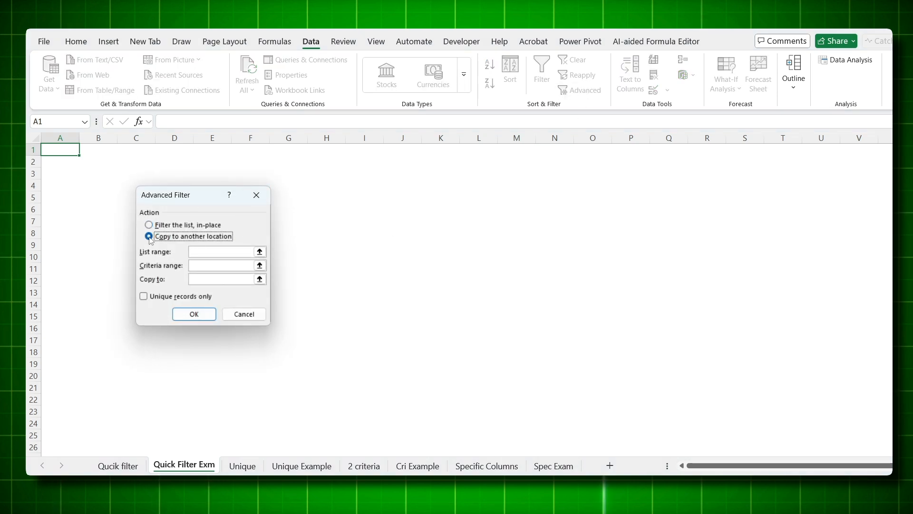
pyautogui.click(150, 236)
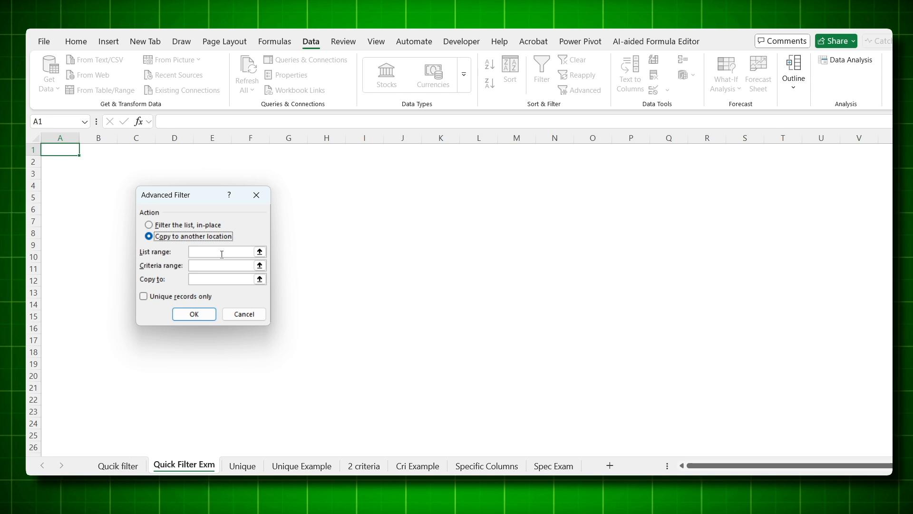
pyautogui.click(117, 465)
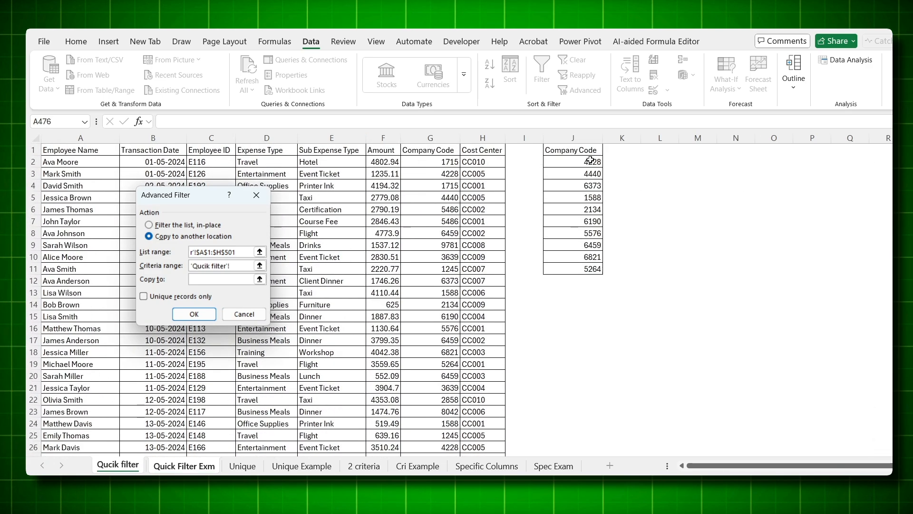
pyautogui.click(571, 149)
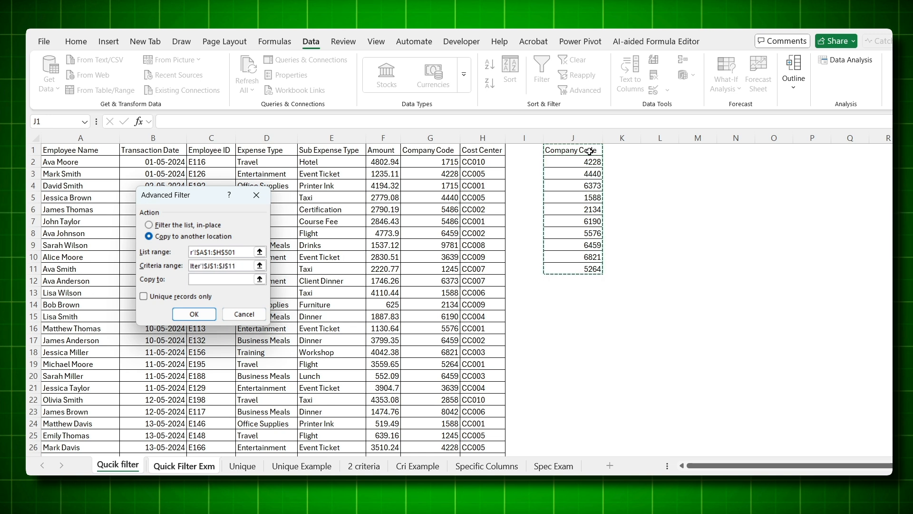
pyautogui.click(184, 465)
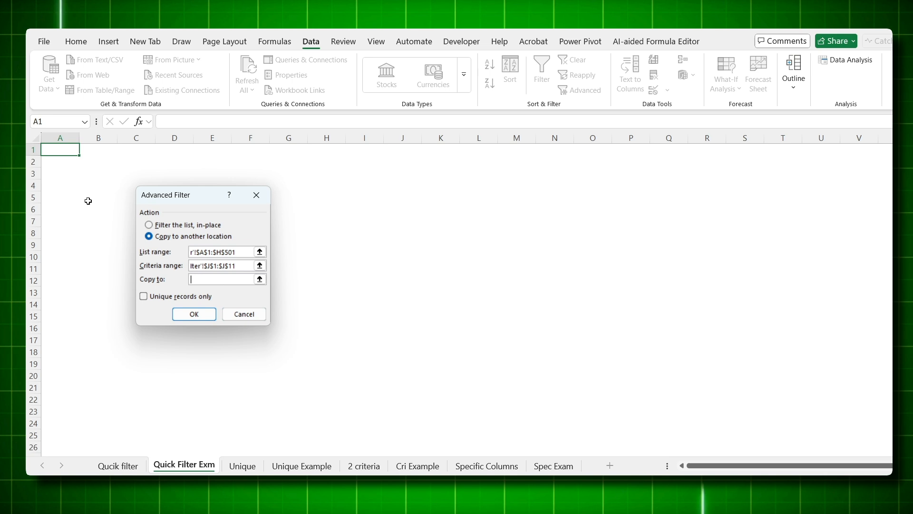
pyautogui.moveTo(61, 152)
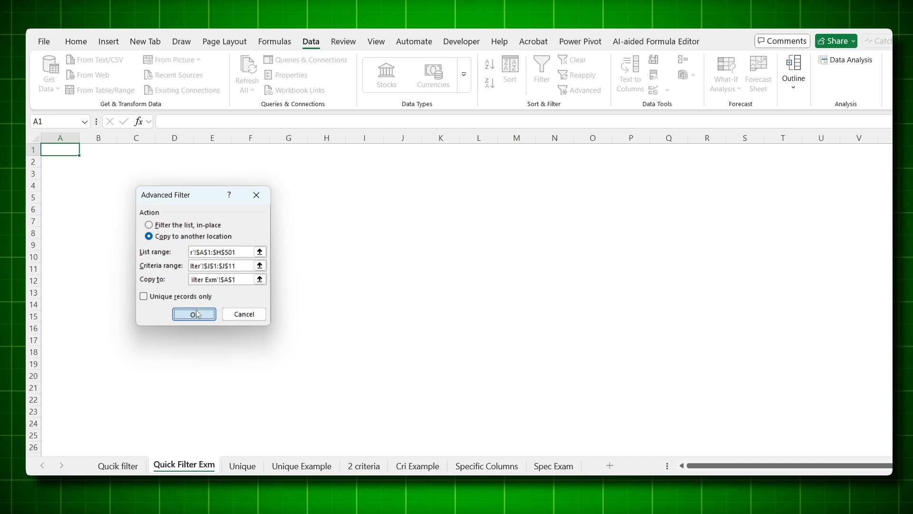
pyautogui.click(193, 314)
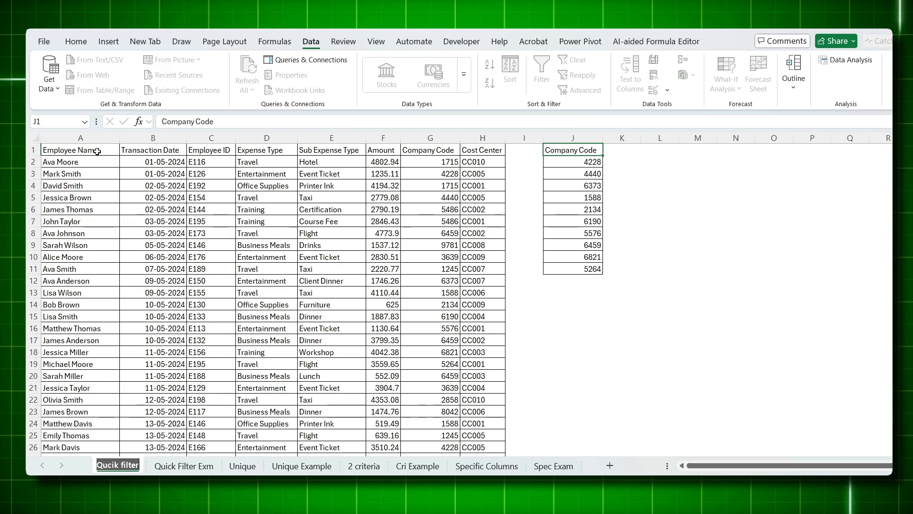
# Step: Review the copied company-code rows on Quick Filter Exm against the source, then go to the Unique sheet
pyautogui.scroll(-3)
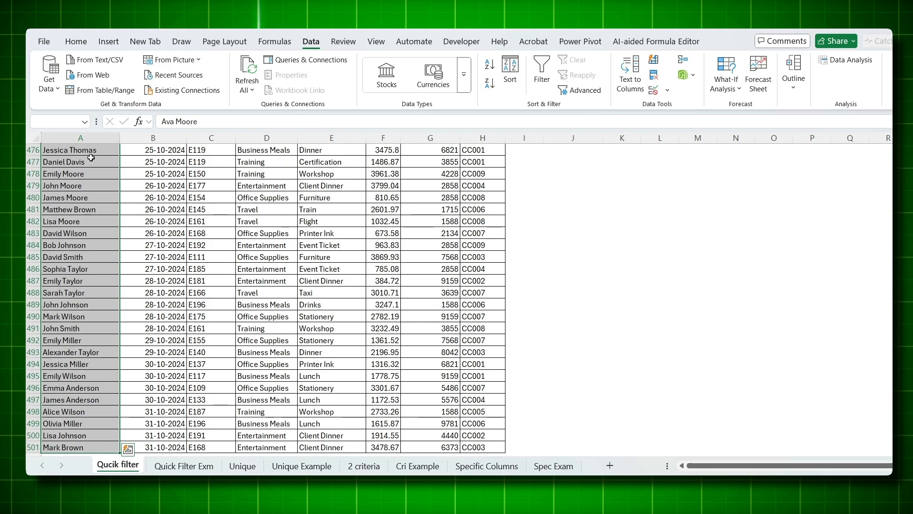
pyautogui.click(184, 465)
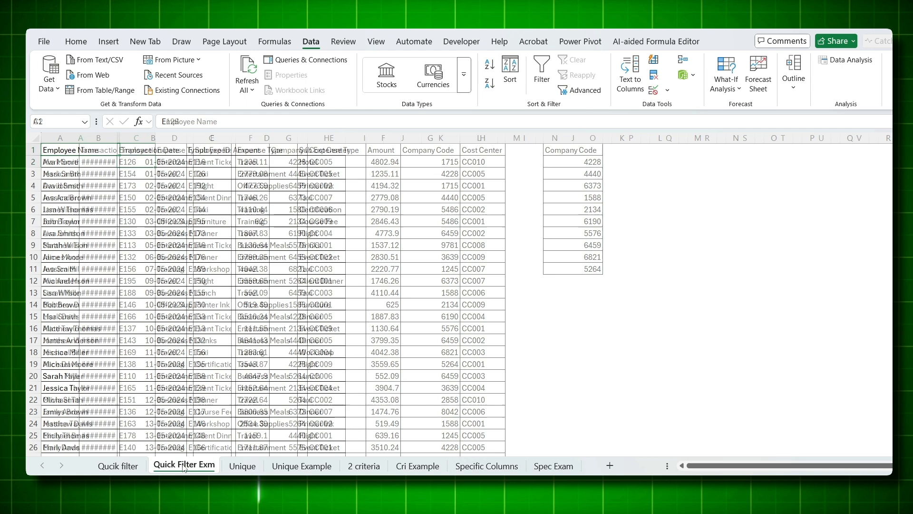
pyautogui.scroll(-3)
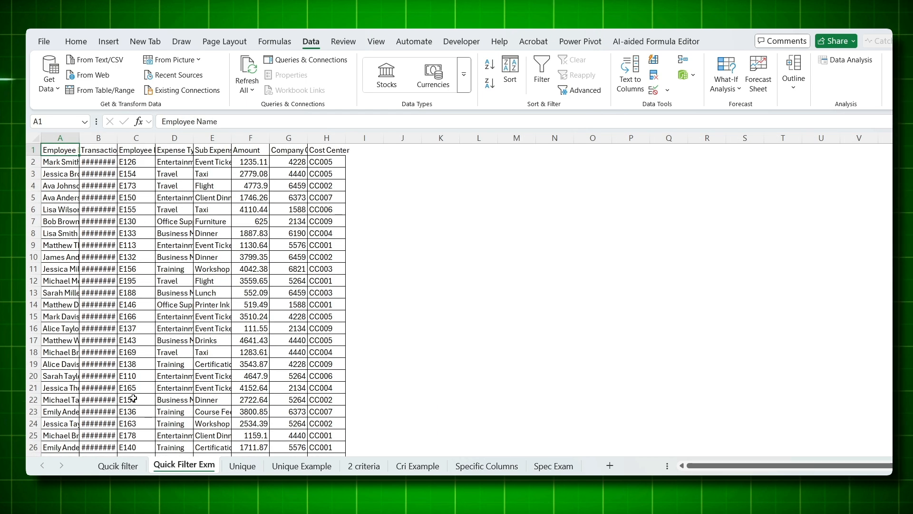
pyautogui.click(117, 465)
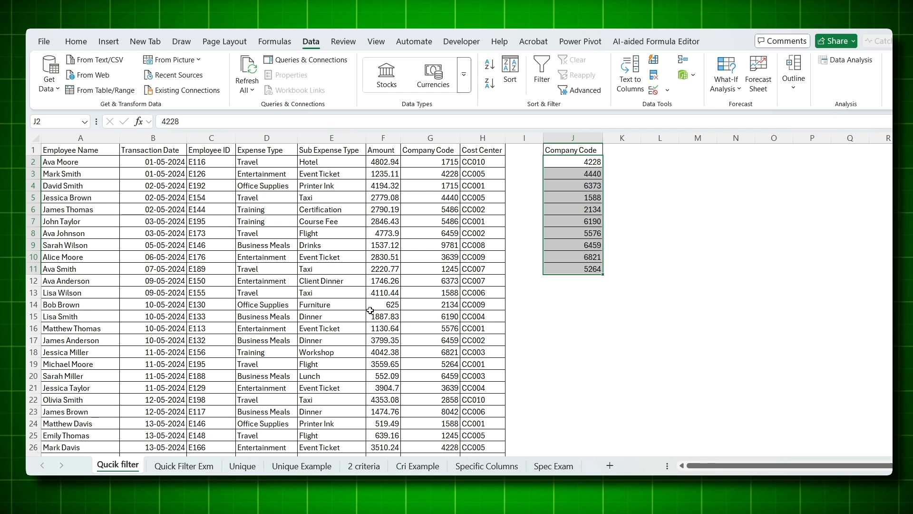
pyautogui.click(243, 465)
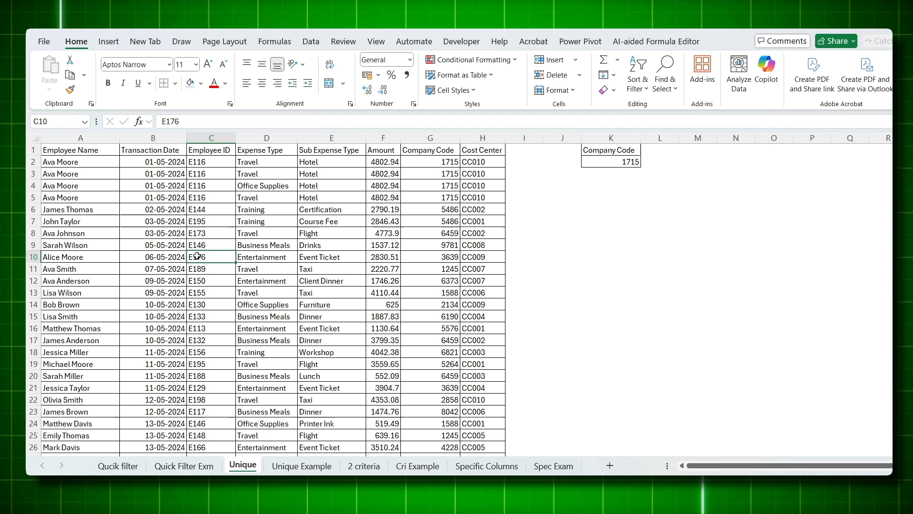
pyautogui.moveTo(80, 162); pyautogui.dragTo(80, 197)
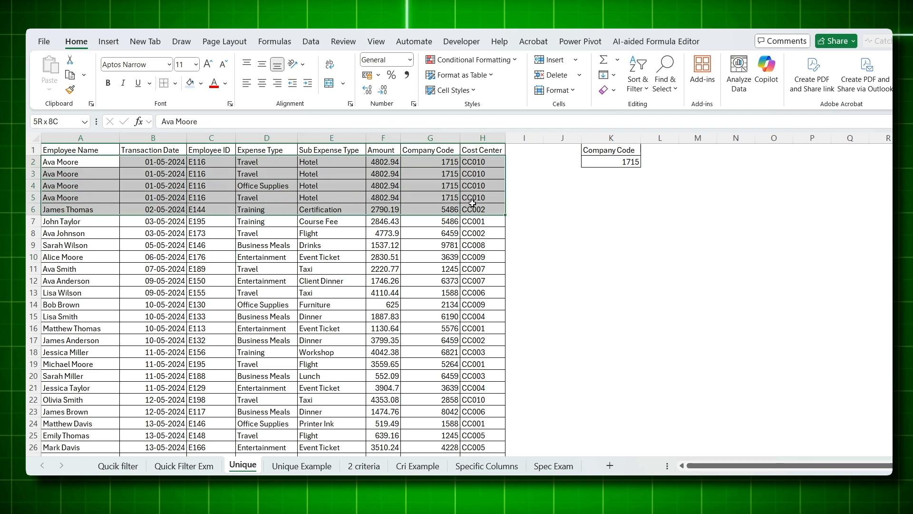
pyautogui.click(80, 162)
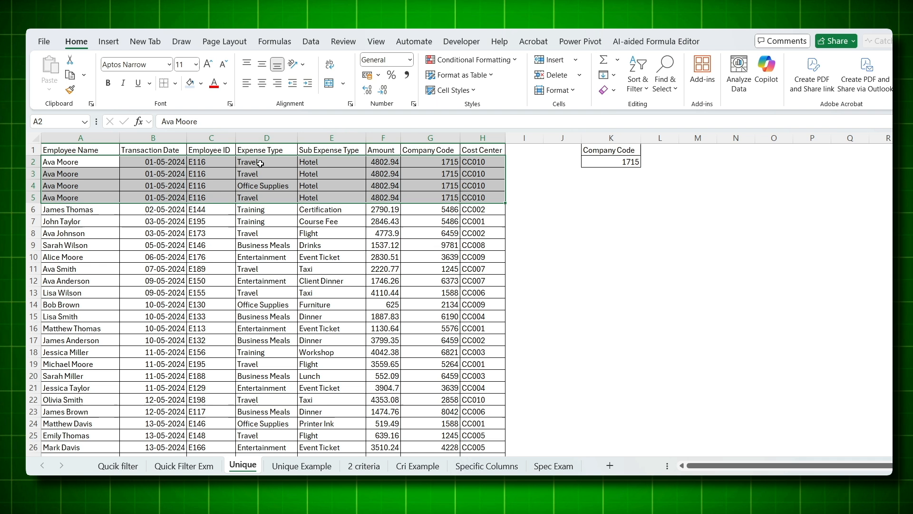
pyautogui.click(267, 185)
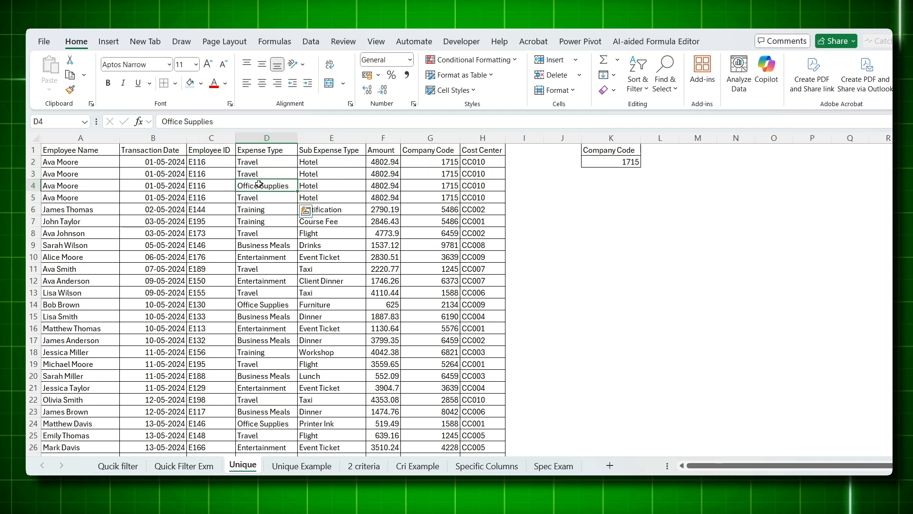
pyautogui.click(266, 162)
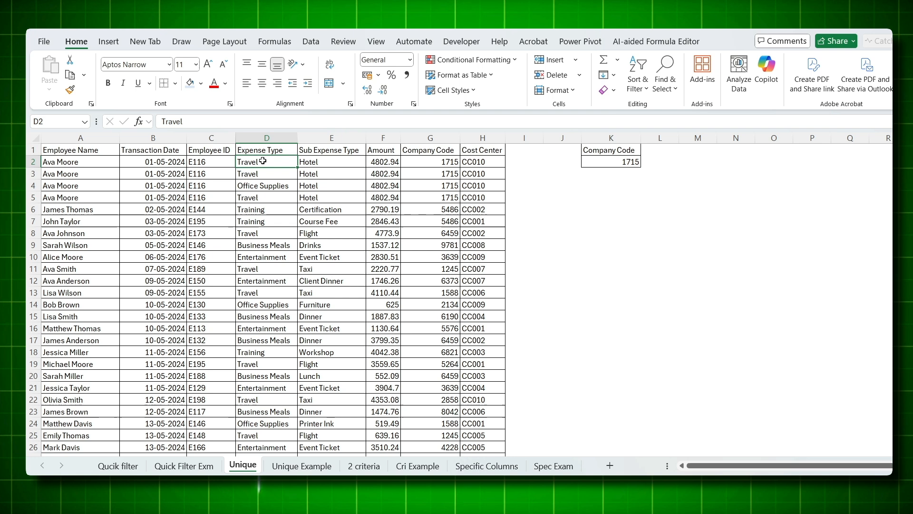
# Step: Set an advanced filter copying Unique!A1:H501 with criteria K1:K2 to Unique Example A1, unique records only
pyautogui.click(301, 465)
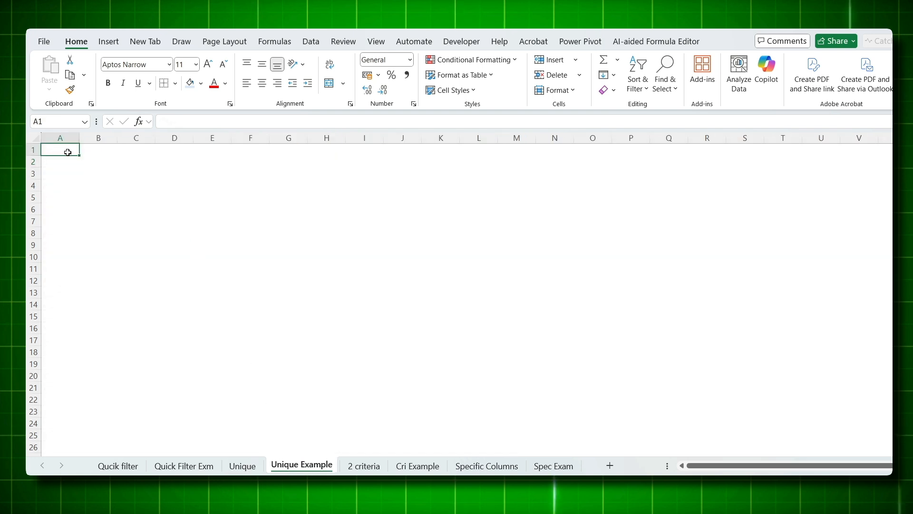
pyautogui.click(310, 40)
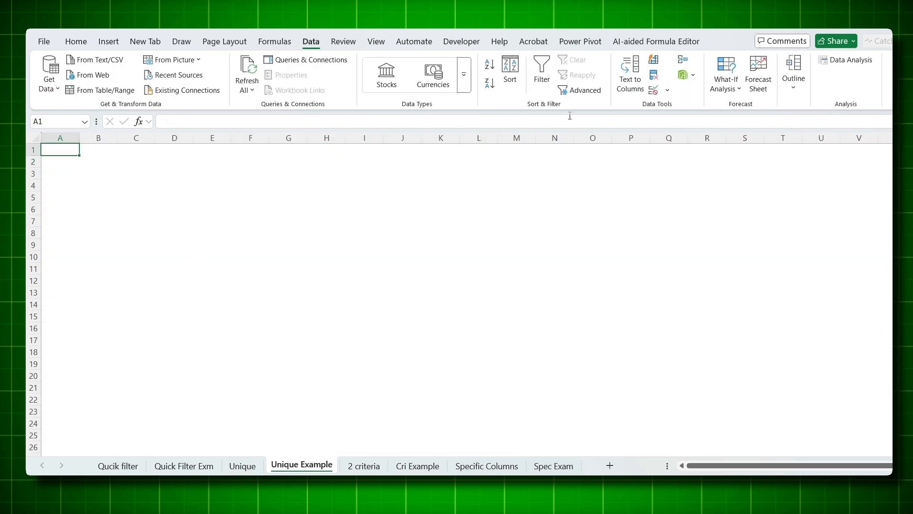
pyautogui.click(585, 90)
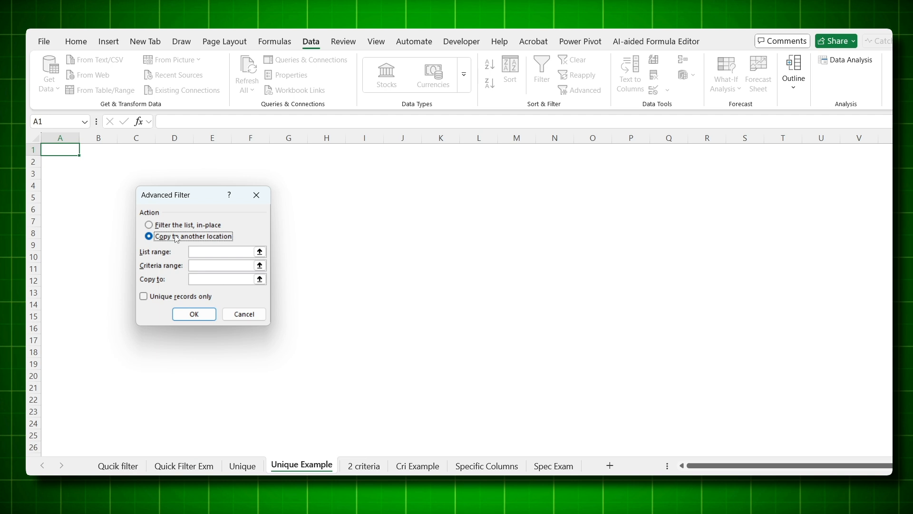
pyautogui.write('Unique!')
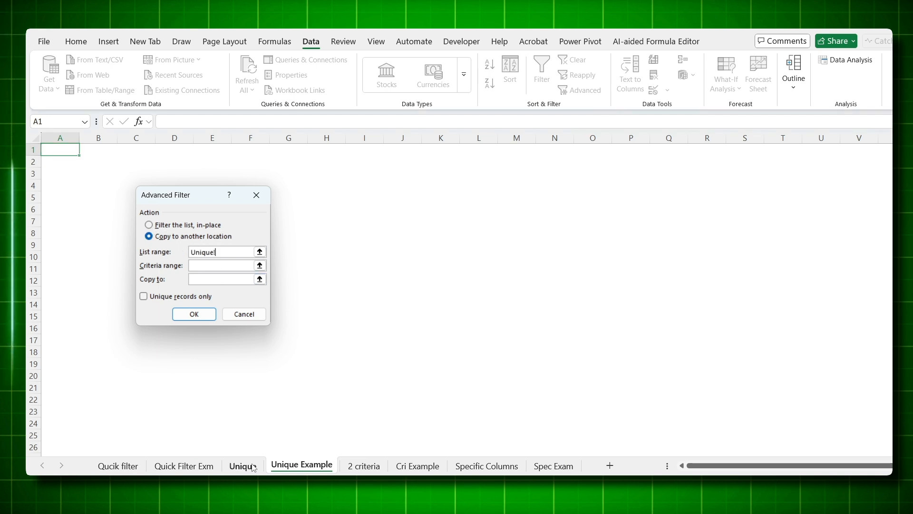
pyautogui.click(242, 465)
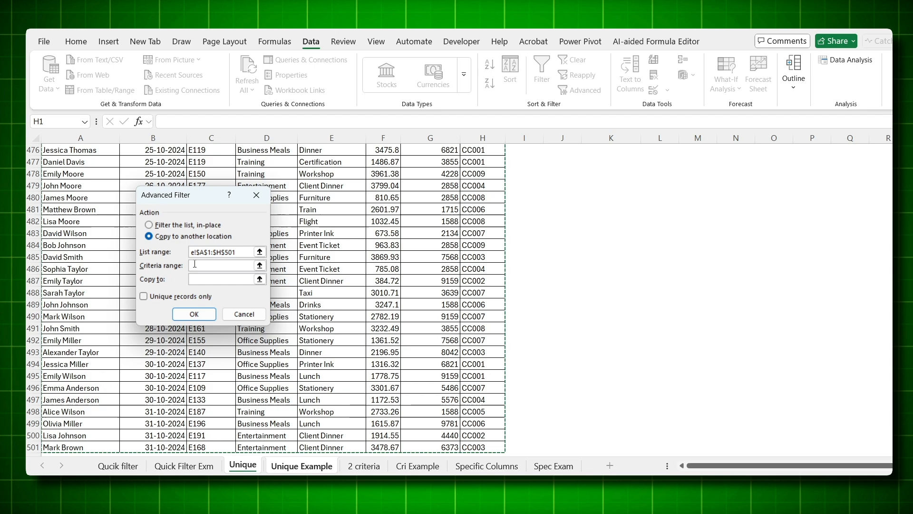
pyautogui.write('Unique!$K$1:$K$2')
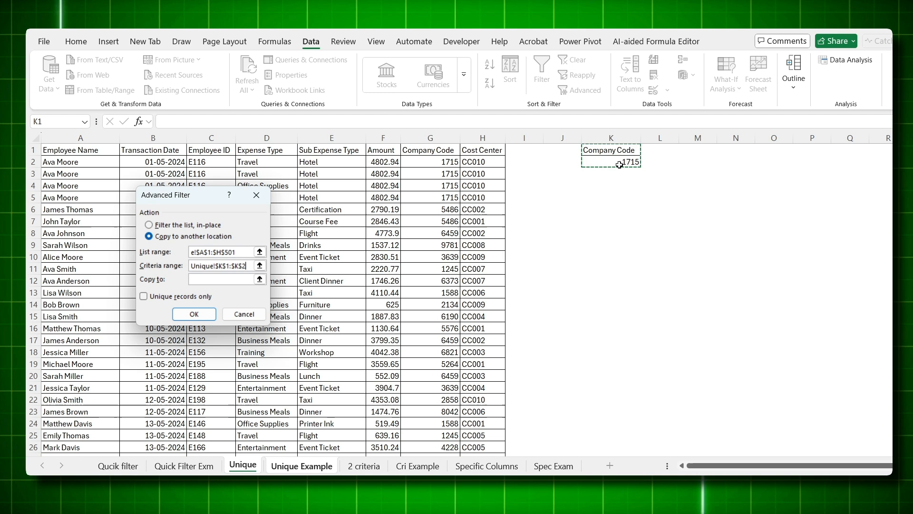
pyautogui.click(301, 465)
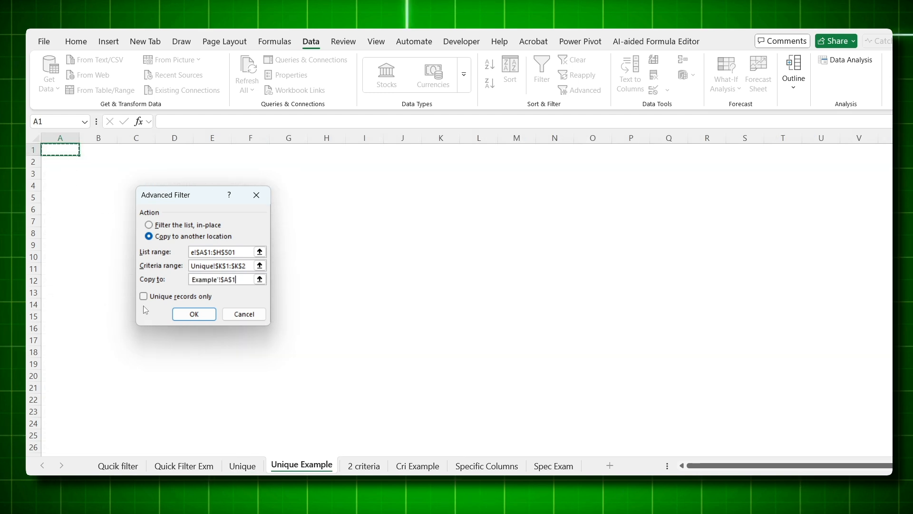
pyautogui.click(144, 296)
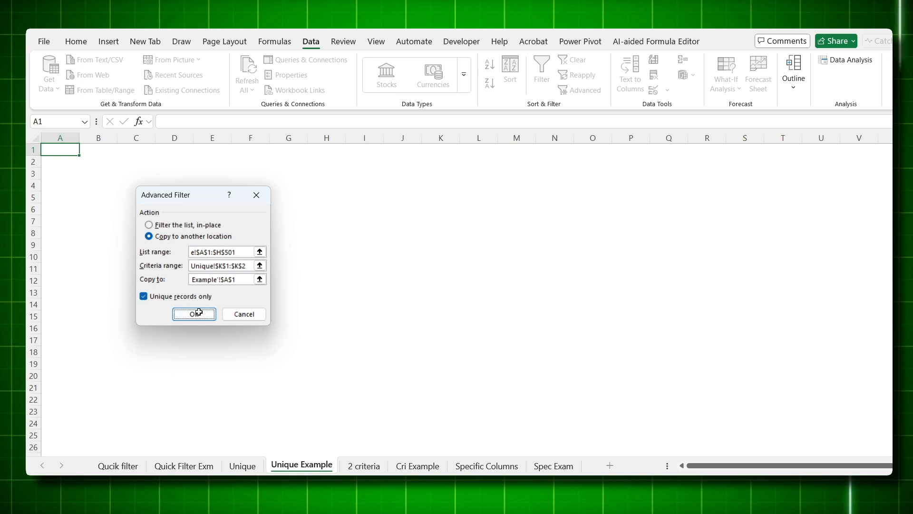
# Step: Run the filter to fill Unique Example, then compare the duplicate Ava Moore Travel and Office Supplies rows on Unique
pyautogui.click(194, 314)
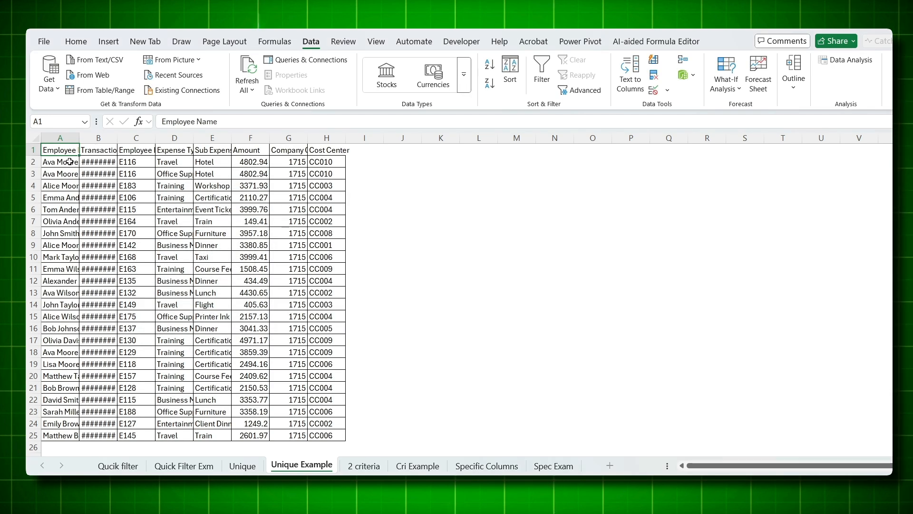
pyautogui.click(173, 162)
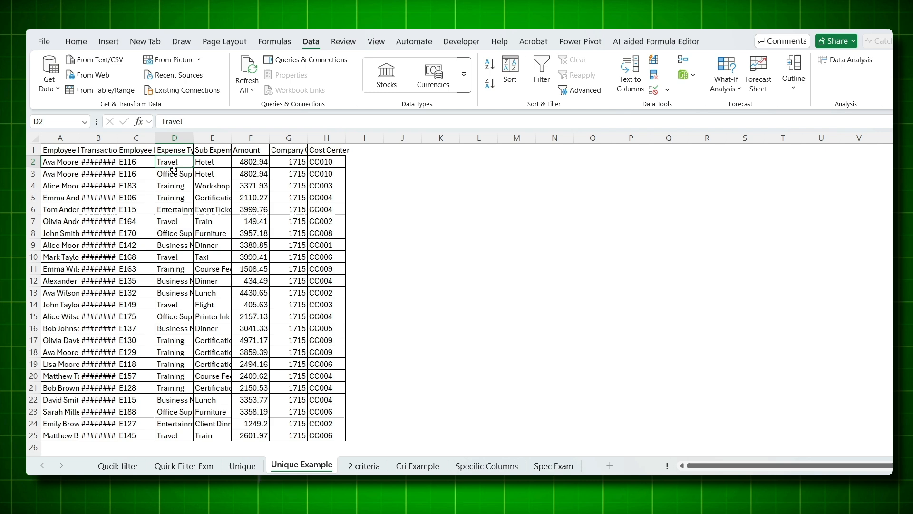
pyautogui.click(243, 465)
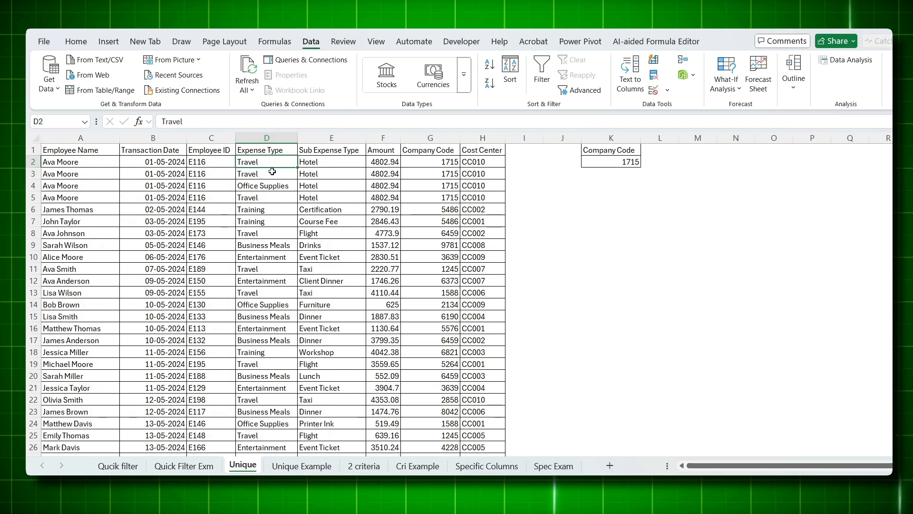
pyautogui.click(265, 197)
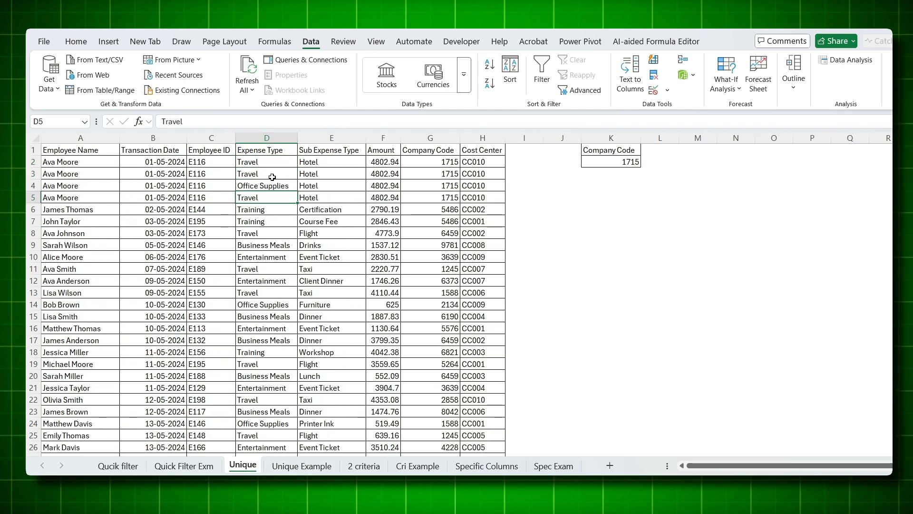
pyautogui.click(267, 162)
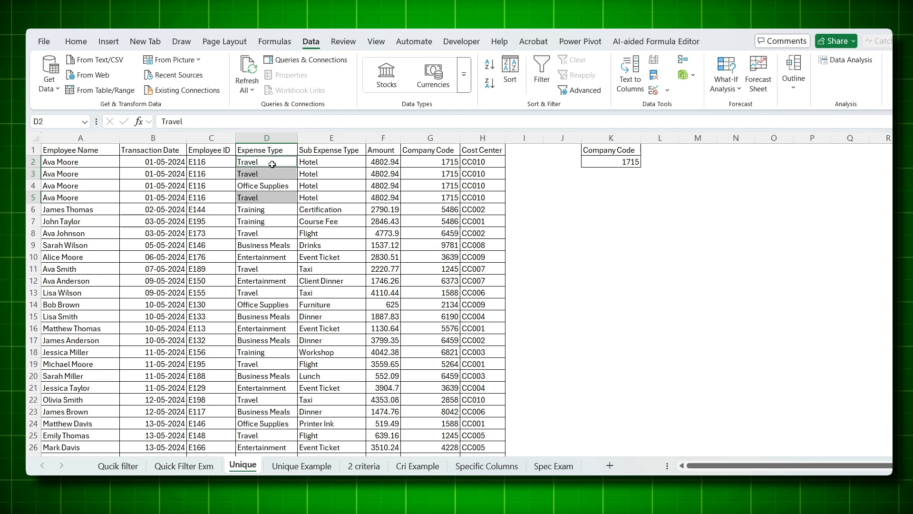
pyautogui.click(80, 185)
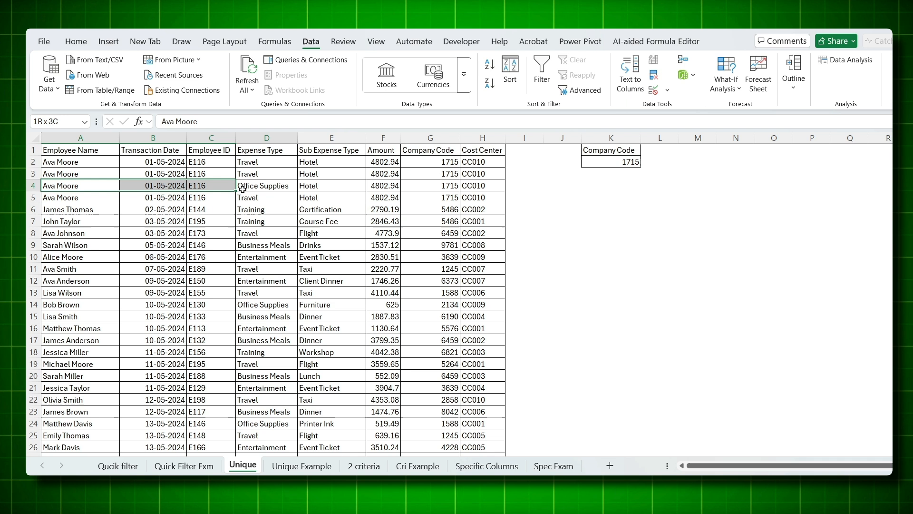
pyautogui.click(266, 185)
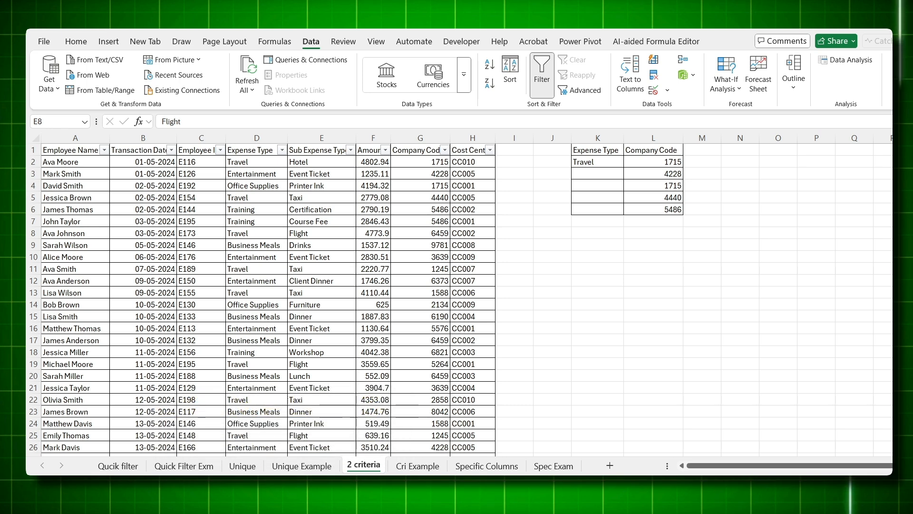
# Step: Copy Travel from K2 down beside all five company codes, then go to the Cri Example sheet
pyautogui.click(652, 149)
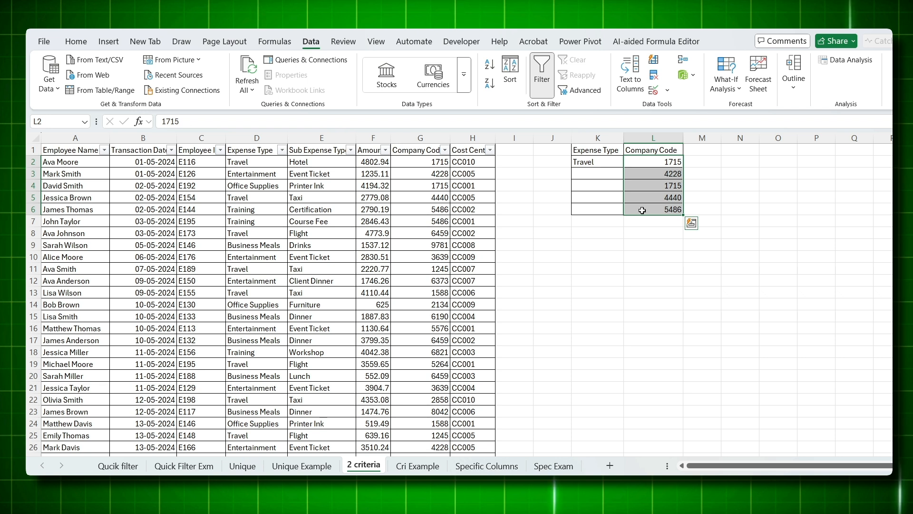
pyautogui.click(596, 162)
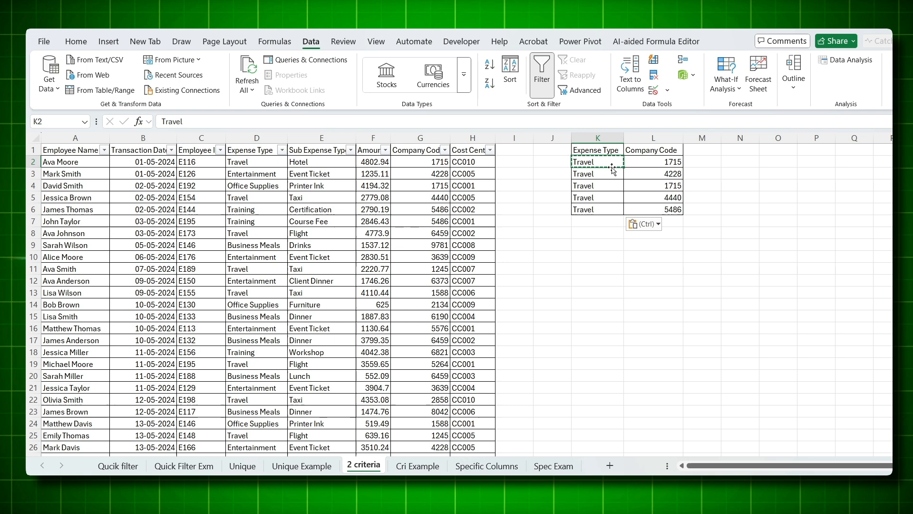
pyautogui.click(416, 465)
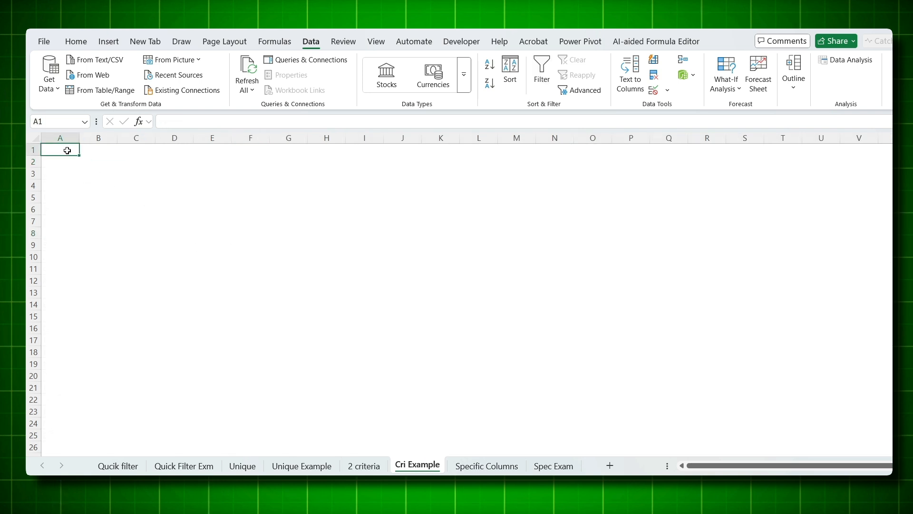
# Step: Advanced-filter the 2 criteria data with criteria K1:L6 onto Cri Example A1, giving 21 Travel rows
pyautogui.click(585, 91)
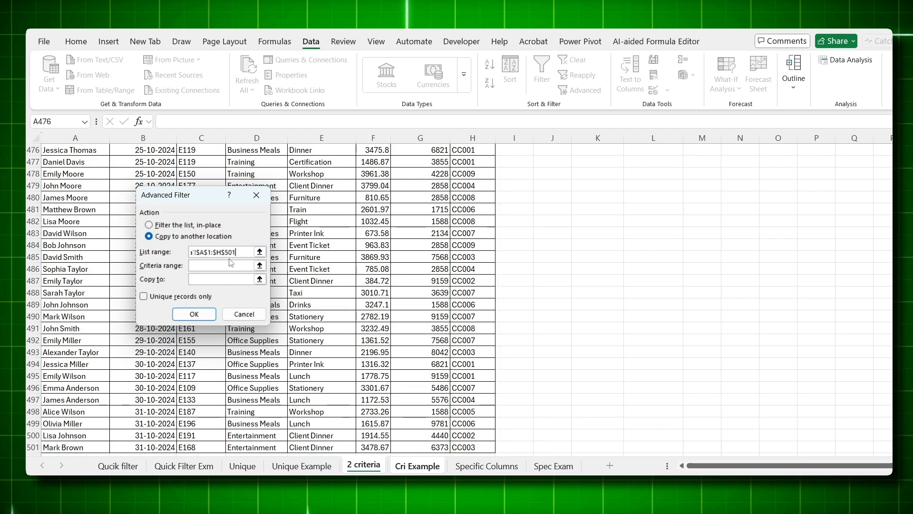
pyautogui.click(225, 265)
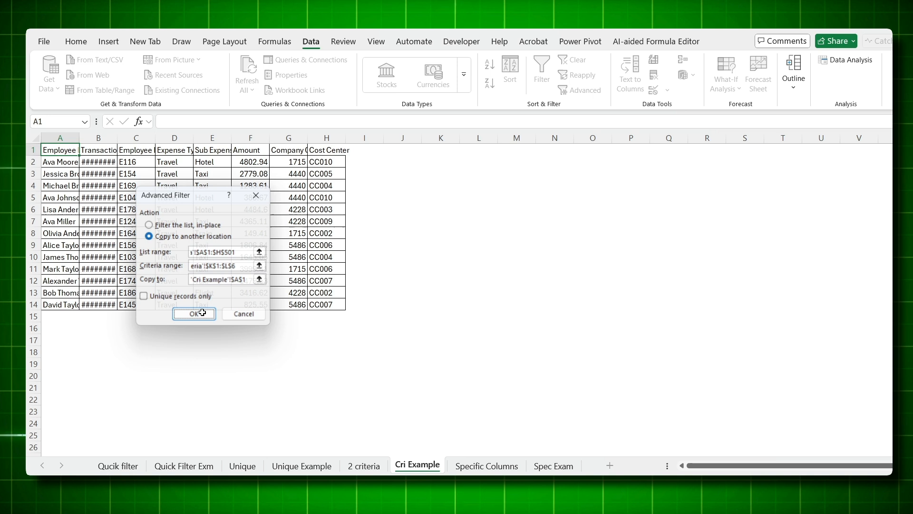
pyautogui.click(190, 313)
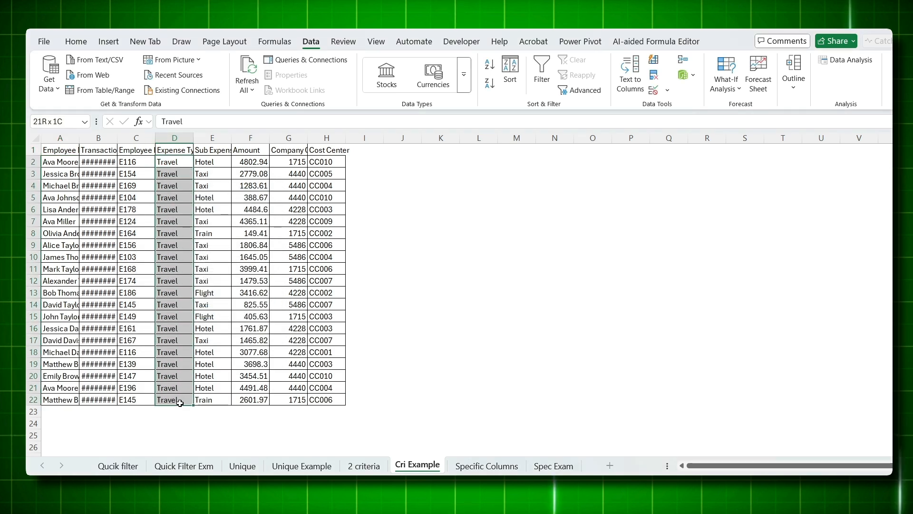
pyautogui.click(250, 232)
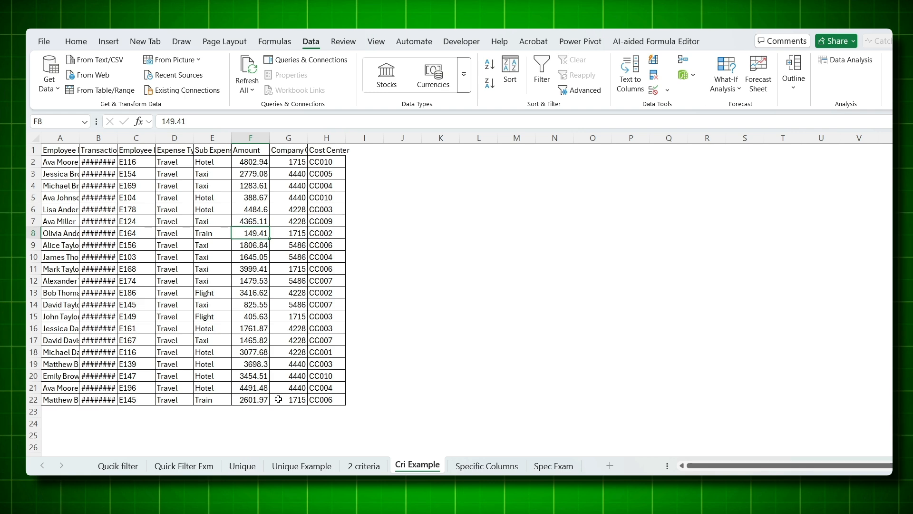
# Step: Review the Travel and company-code criteria in K1:L6 on the 2 criteria sheet
pyautogui.click(363, 465)
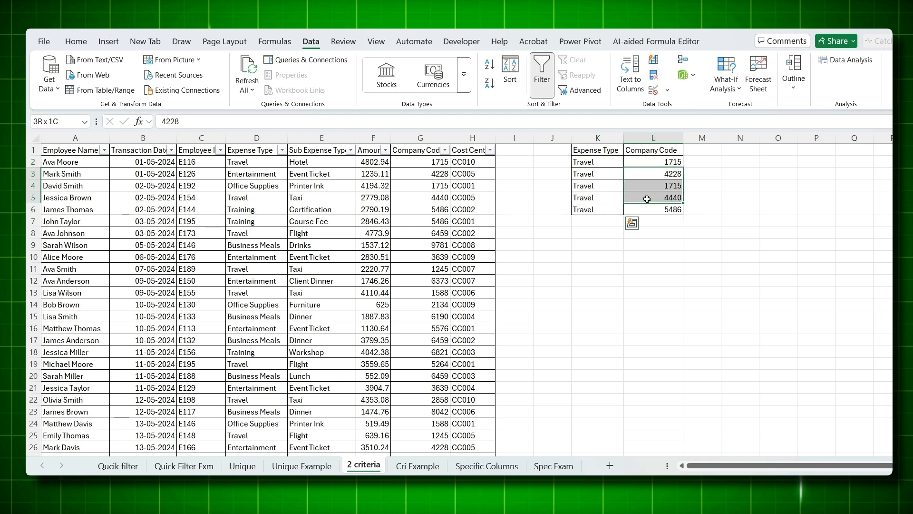
pyautogui.click(596, 185)
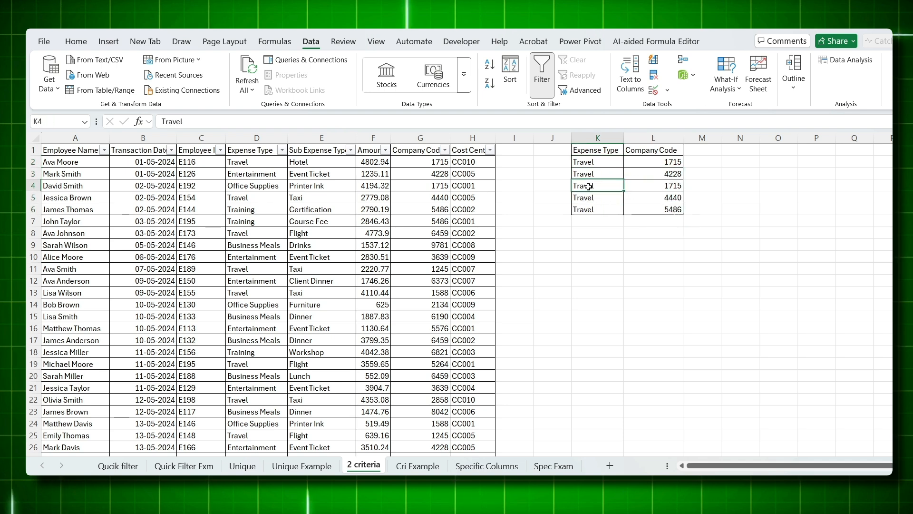
pyautogui.click(486, 465)
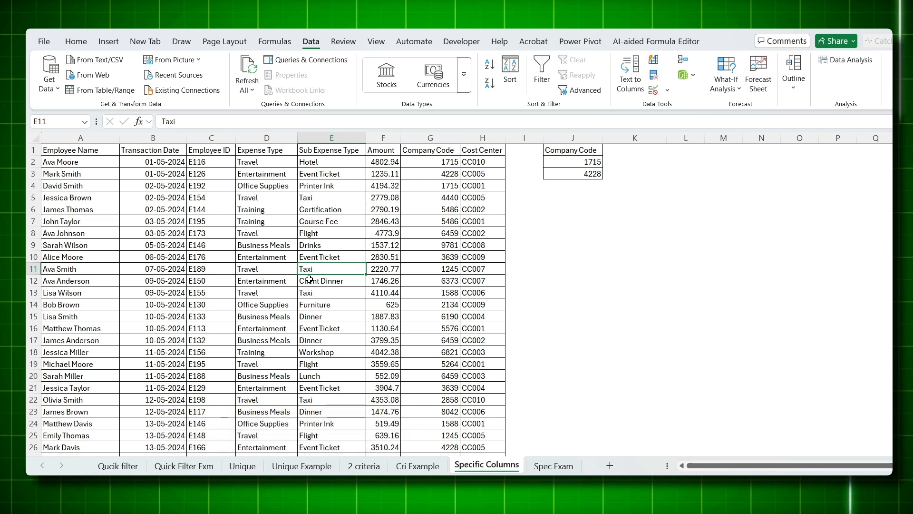
# Step: Look over the Specific Columns table and its Company Code list of 1715 and 4228
pyautogui.moveTo(80, 149); pyautogui.dragTo(80, 209)
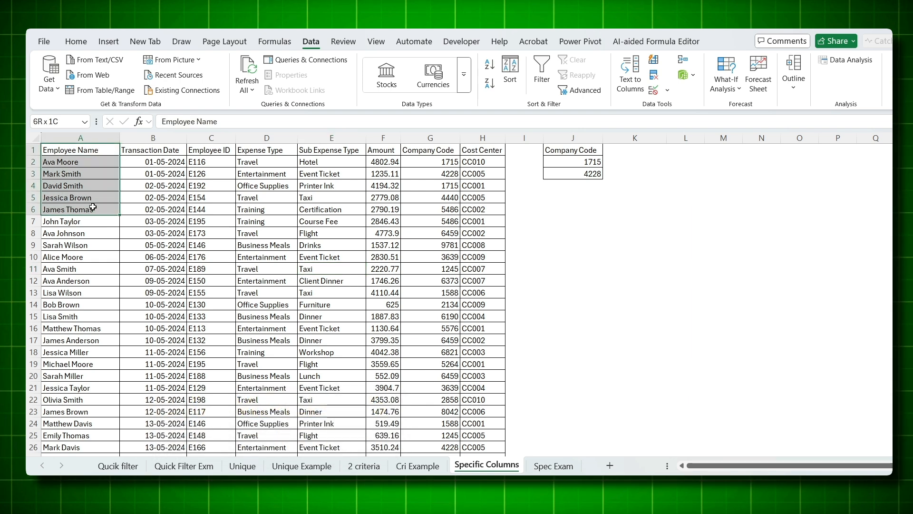
pyautogui.click(384, 161)
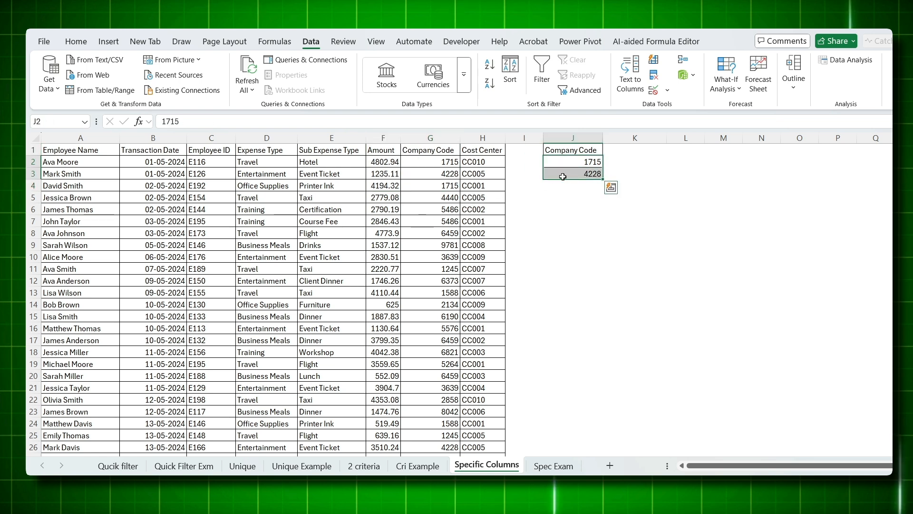
pyautogui.click(382, 197)
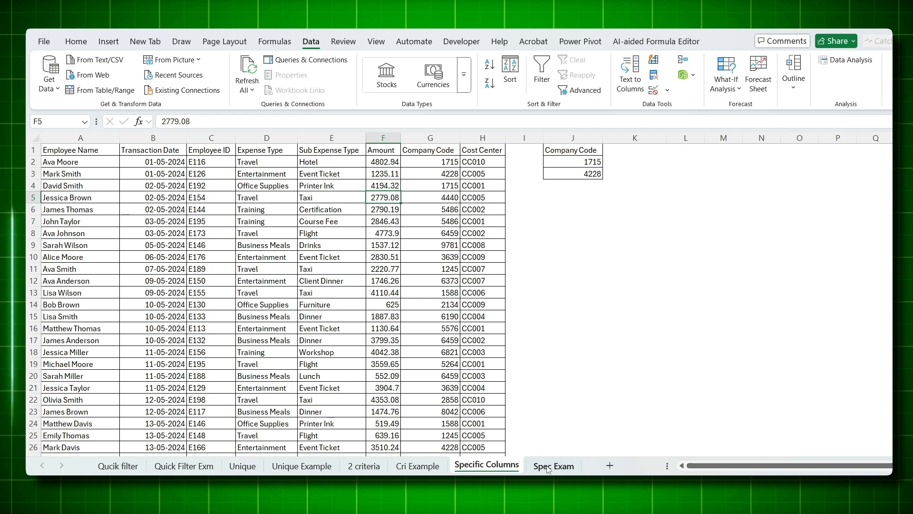
# Step: Copy the Employee Name, Employee ID, Sub Expense Type and Amount headings to row 1 of Spec Exam
pyautogui.click(79, 150)
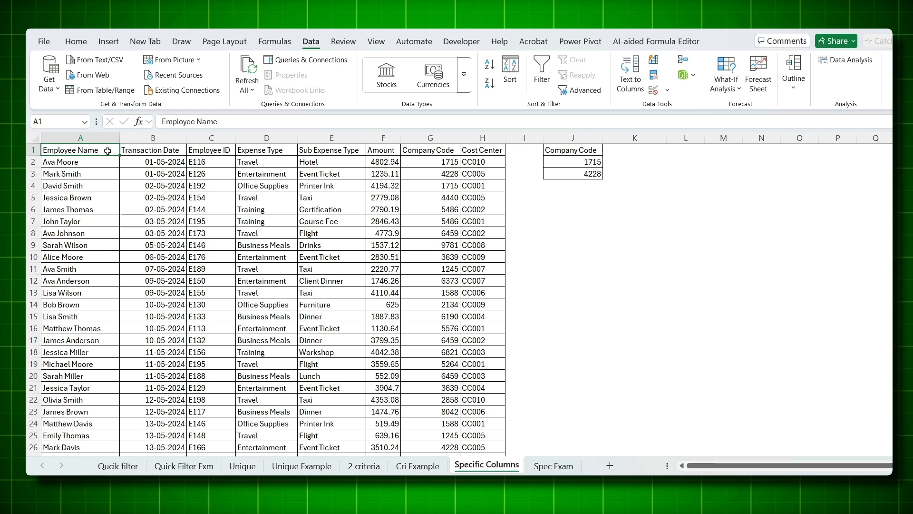
pyautogui.moveTo(214, 150)
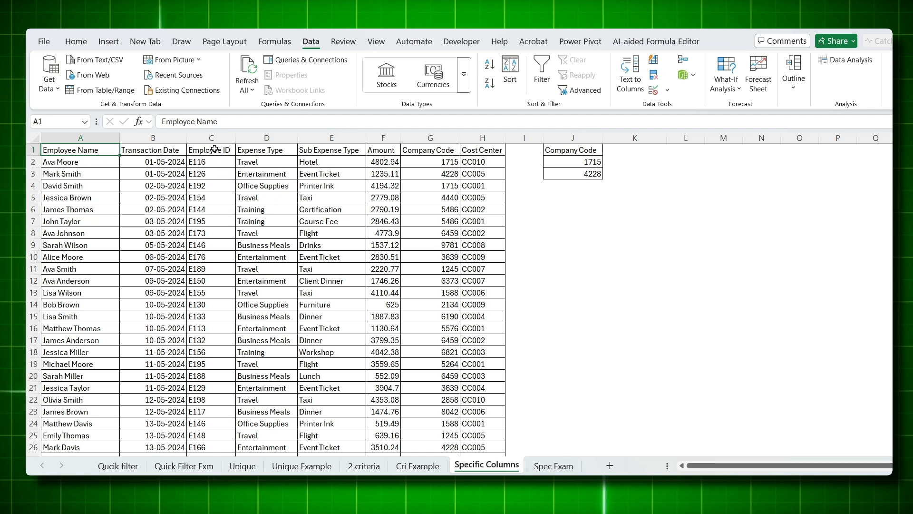
pyautogui.click(209, 149)
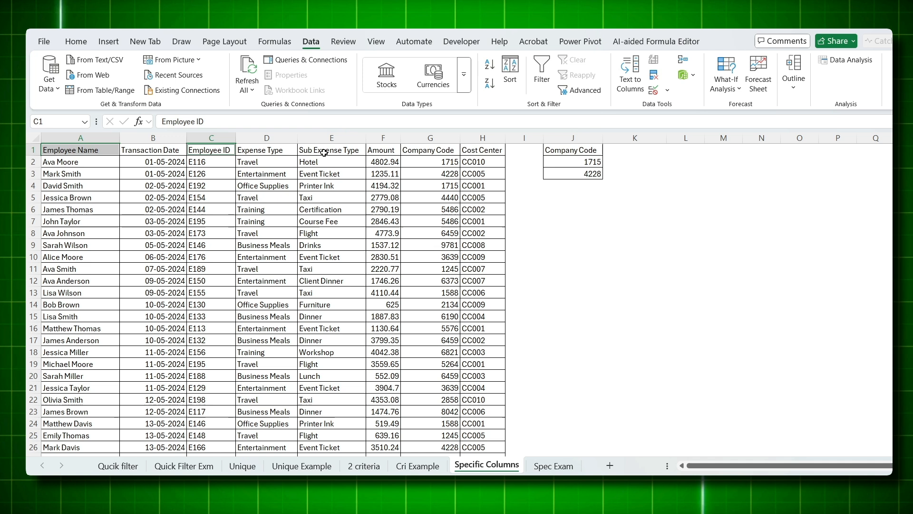
pyautogui.click(383, 149)
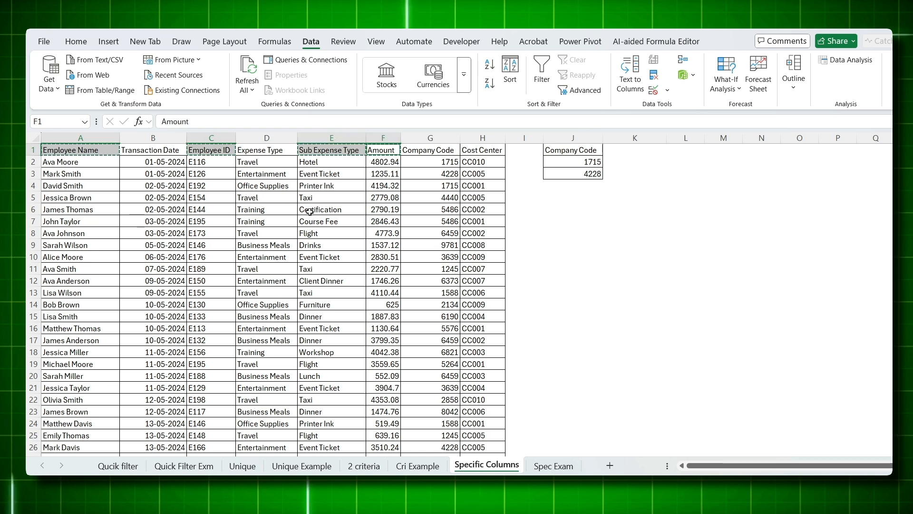
pyautogui.click(553, 465)
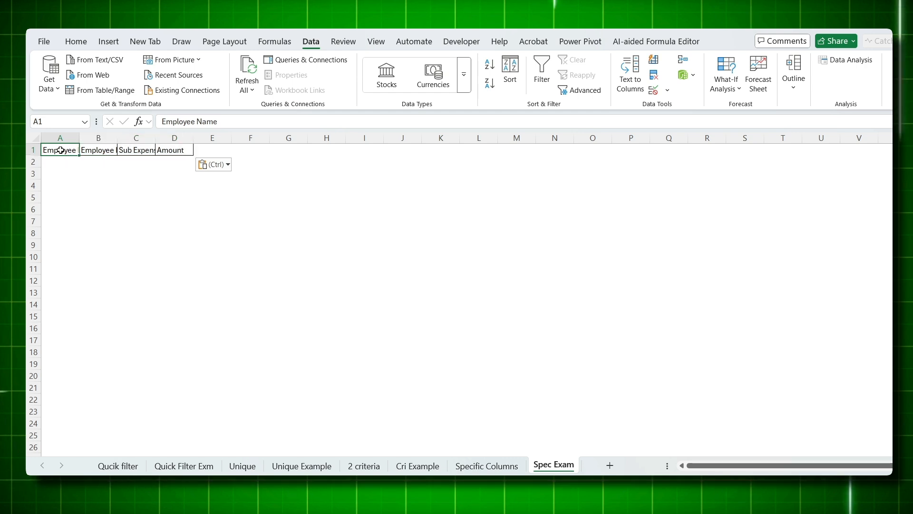
# Step: Advanced-filter the Specific Columns data with criteria J1:J3 into Spec Exam A1:D1, keeping only those four columns
pyautogui.click(584, 90)
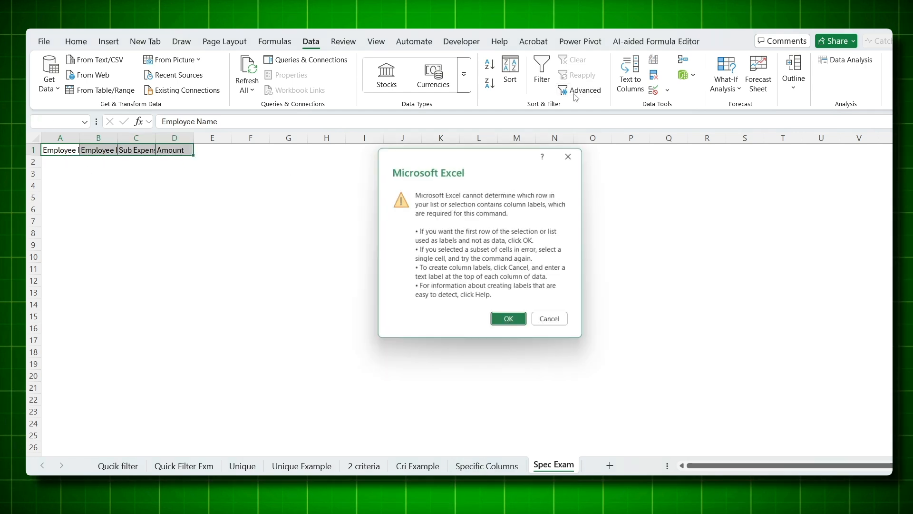
pyautogui.click(507, 318)
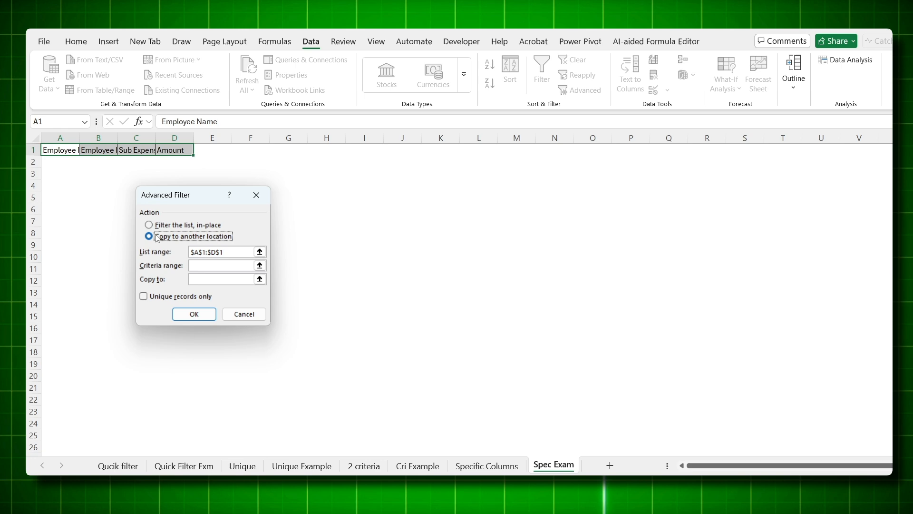
pyautogui.click(150, 237)
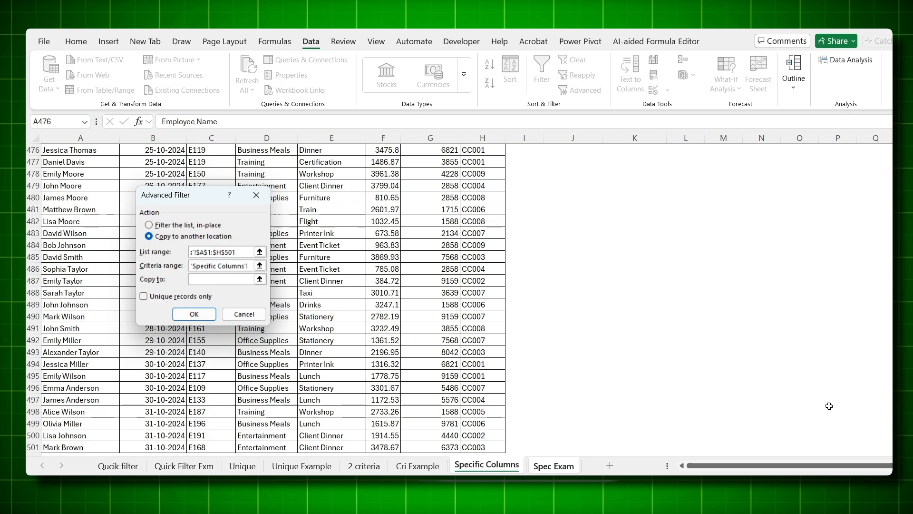
pyautogui.scroll(3)
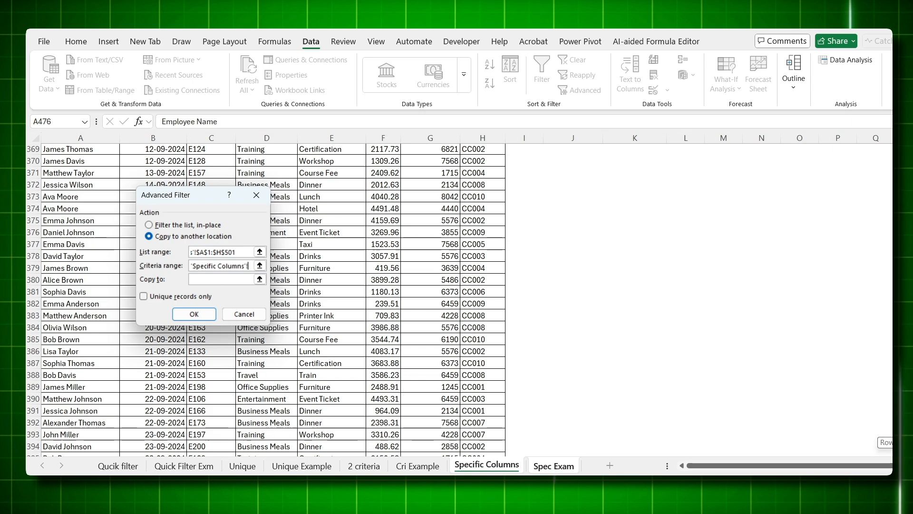
pyautogui.click(553, 465)
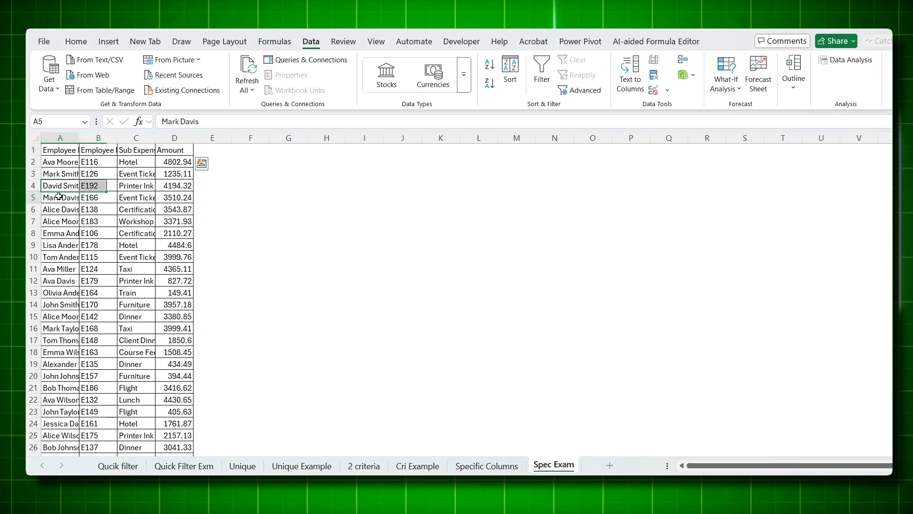
pyautogui.click(98, 257)
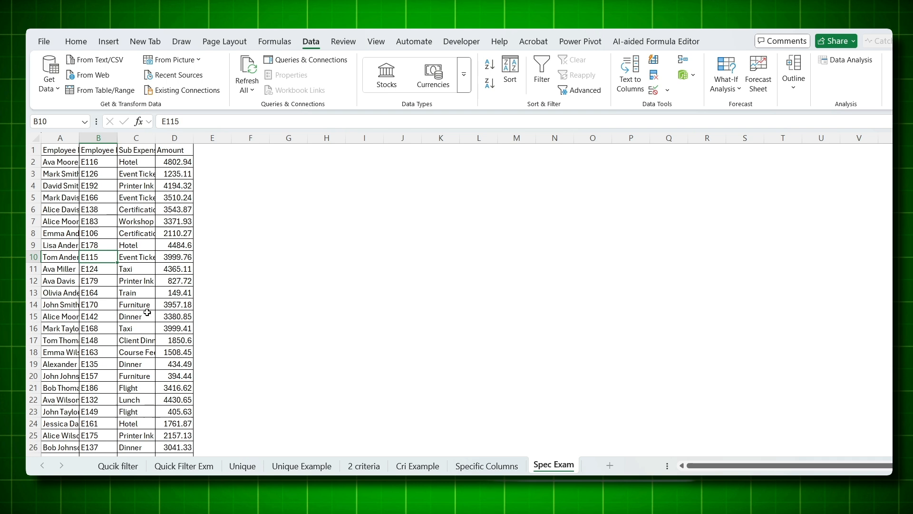